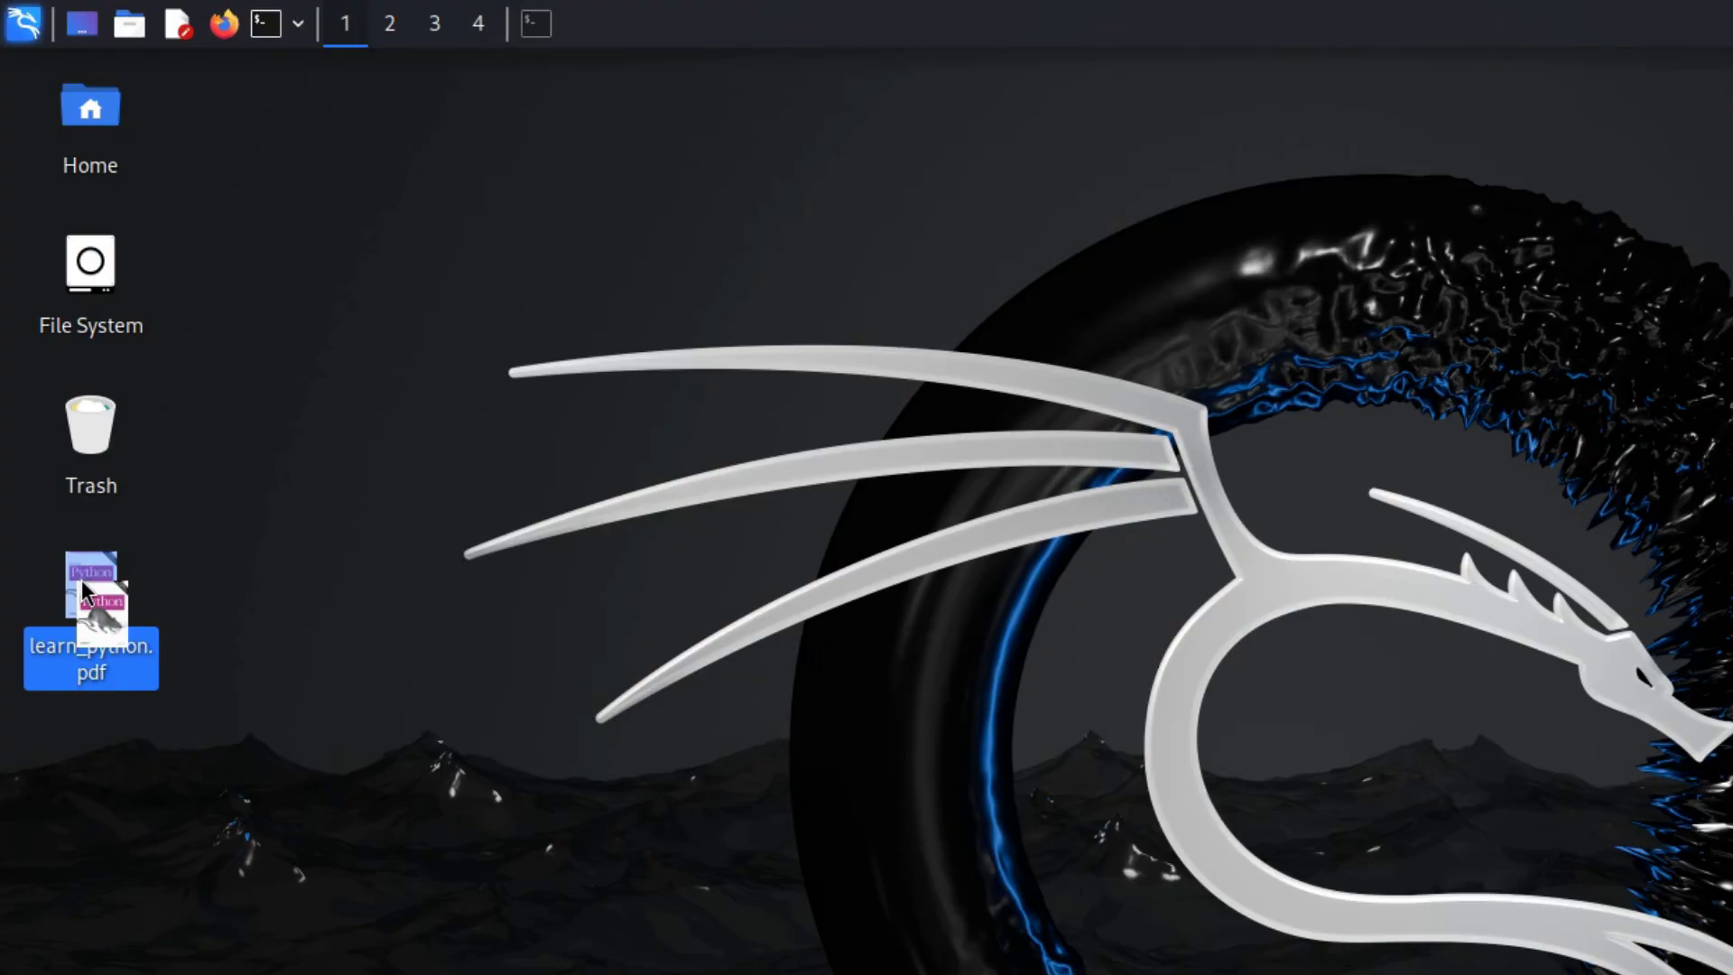
- Briefly view learn_python.pdf, close the viewer, and start a terminal in the Desktop folder
double_click(91, 619)
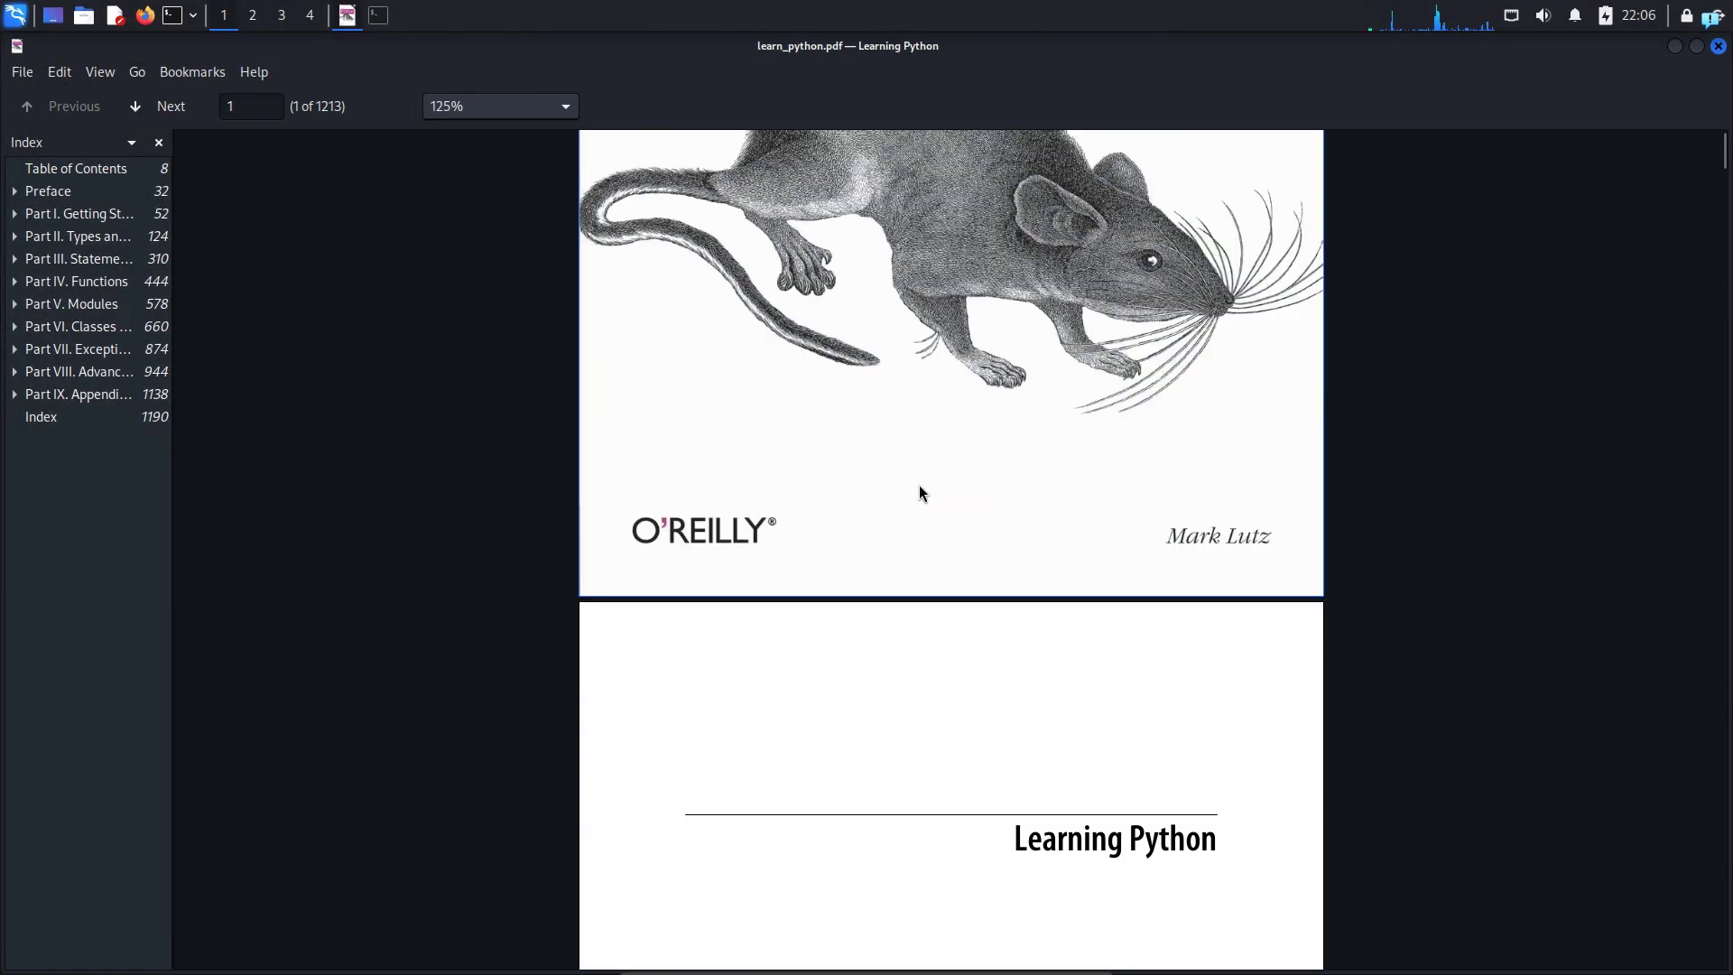
click(76, 168)
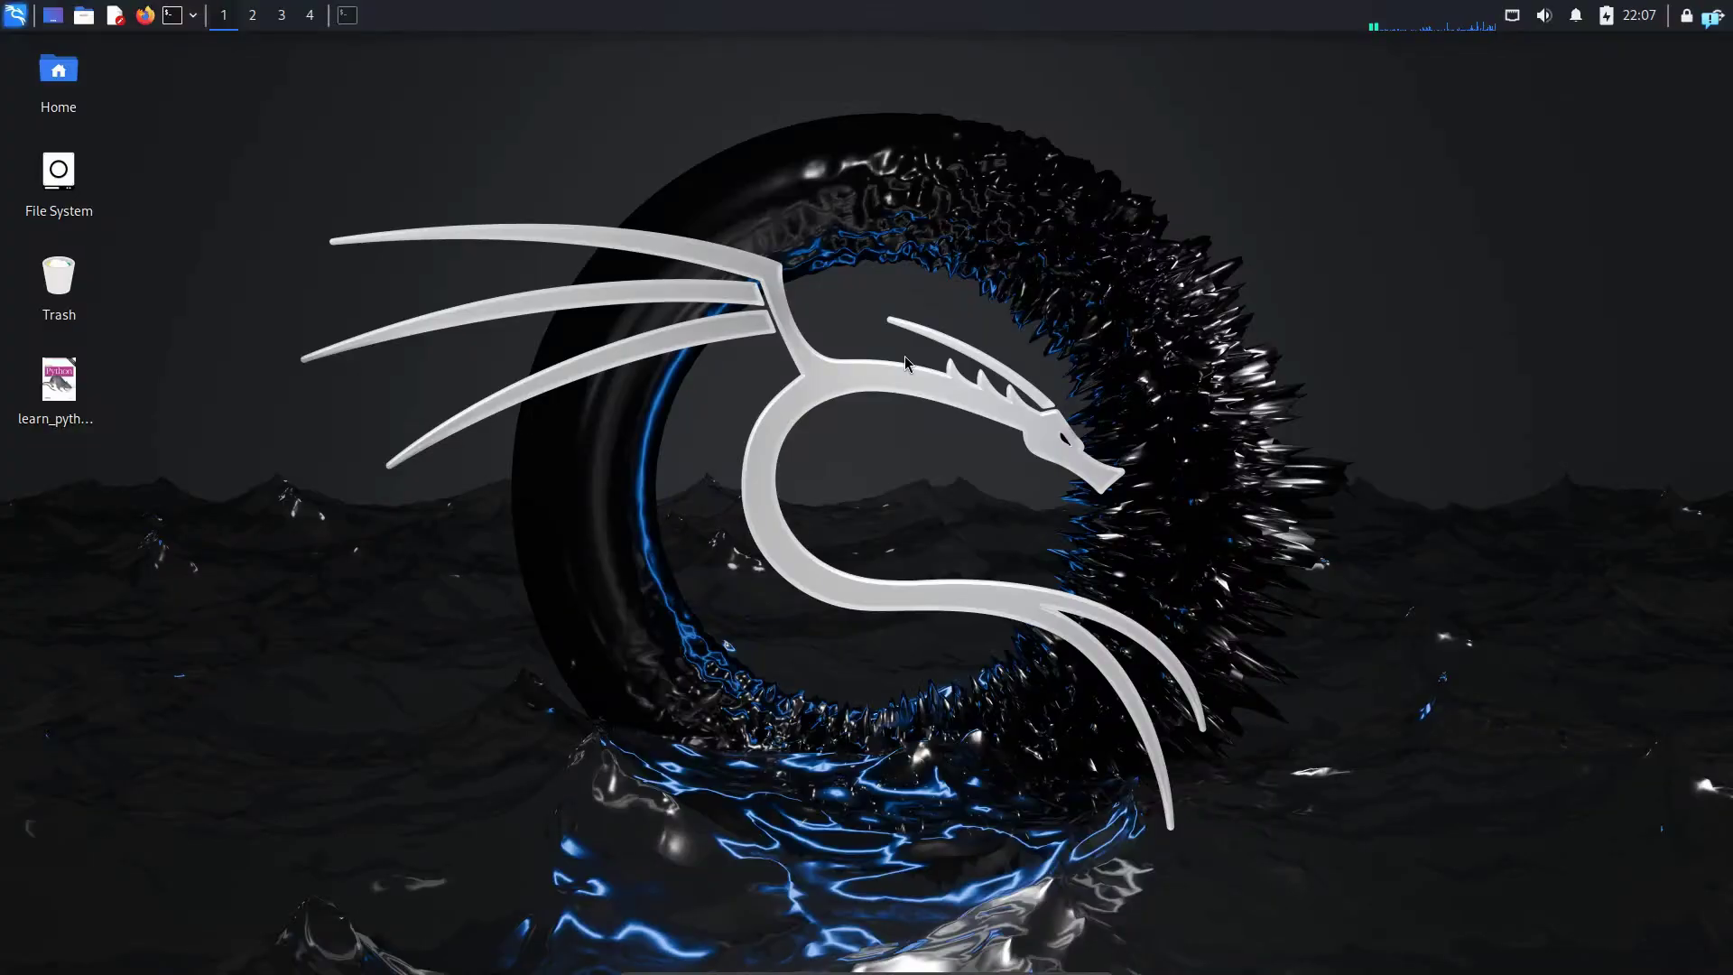
click(346, 14)
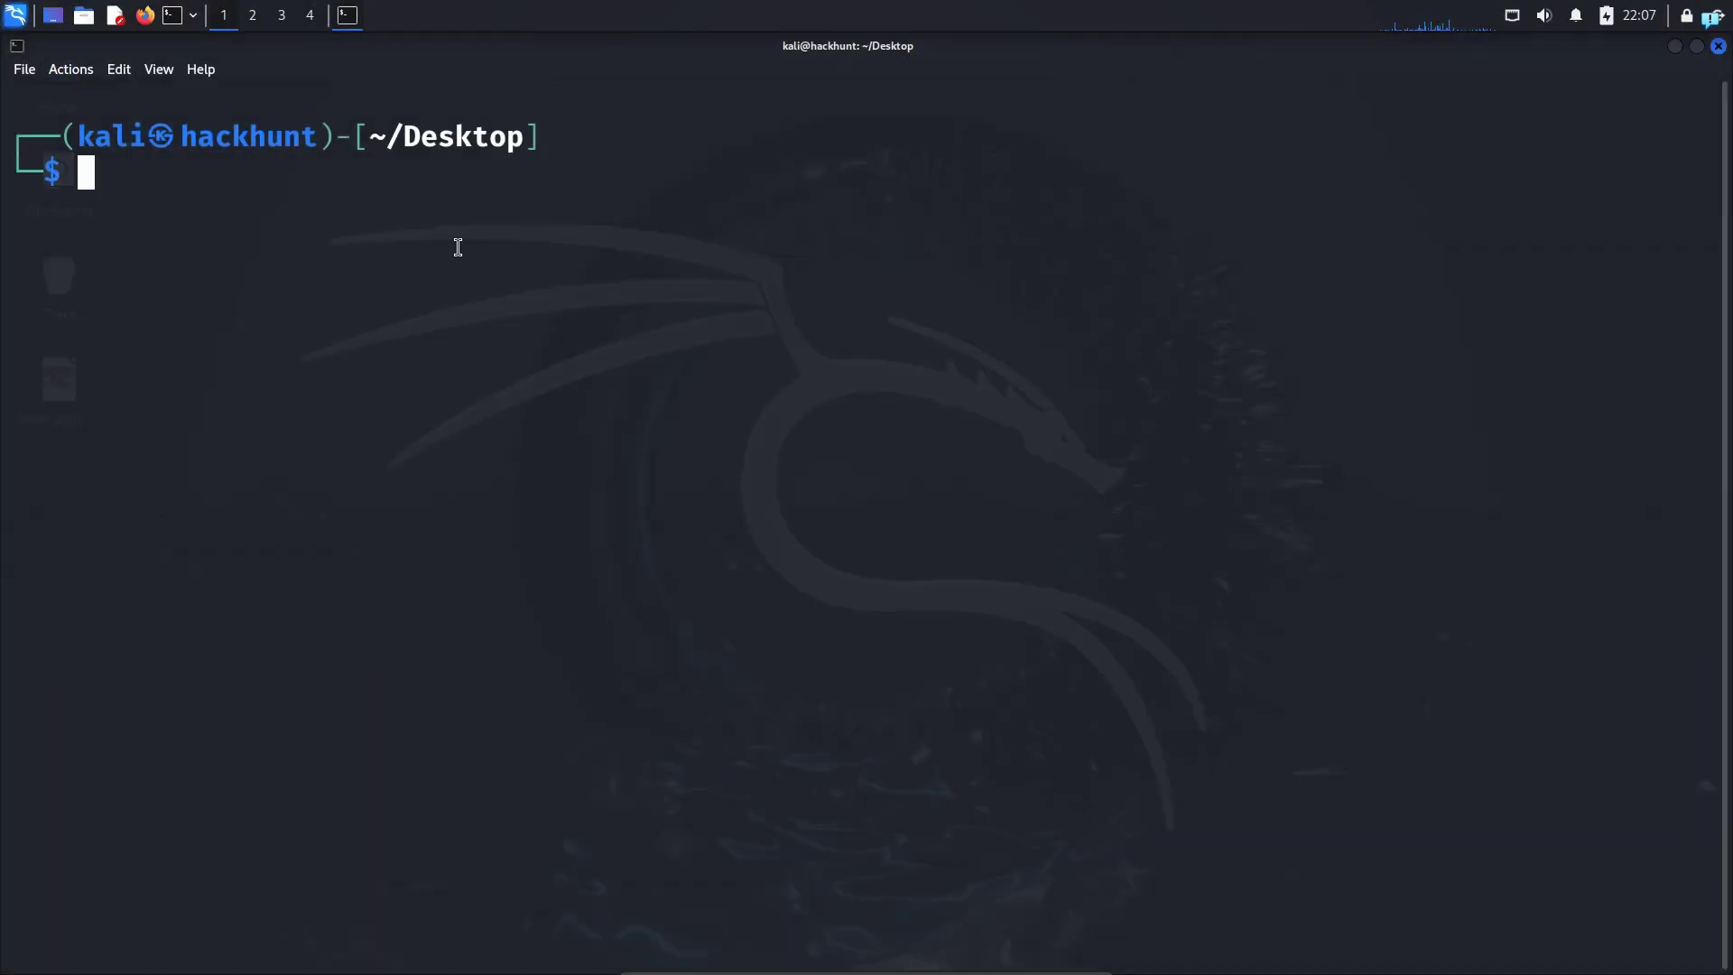
- Install poppler-utils with sudo apt install poppler-utils -y, then clear the screen
text(sudo apt insta)
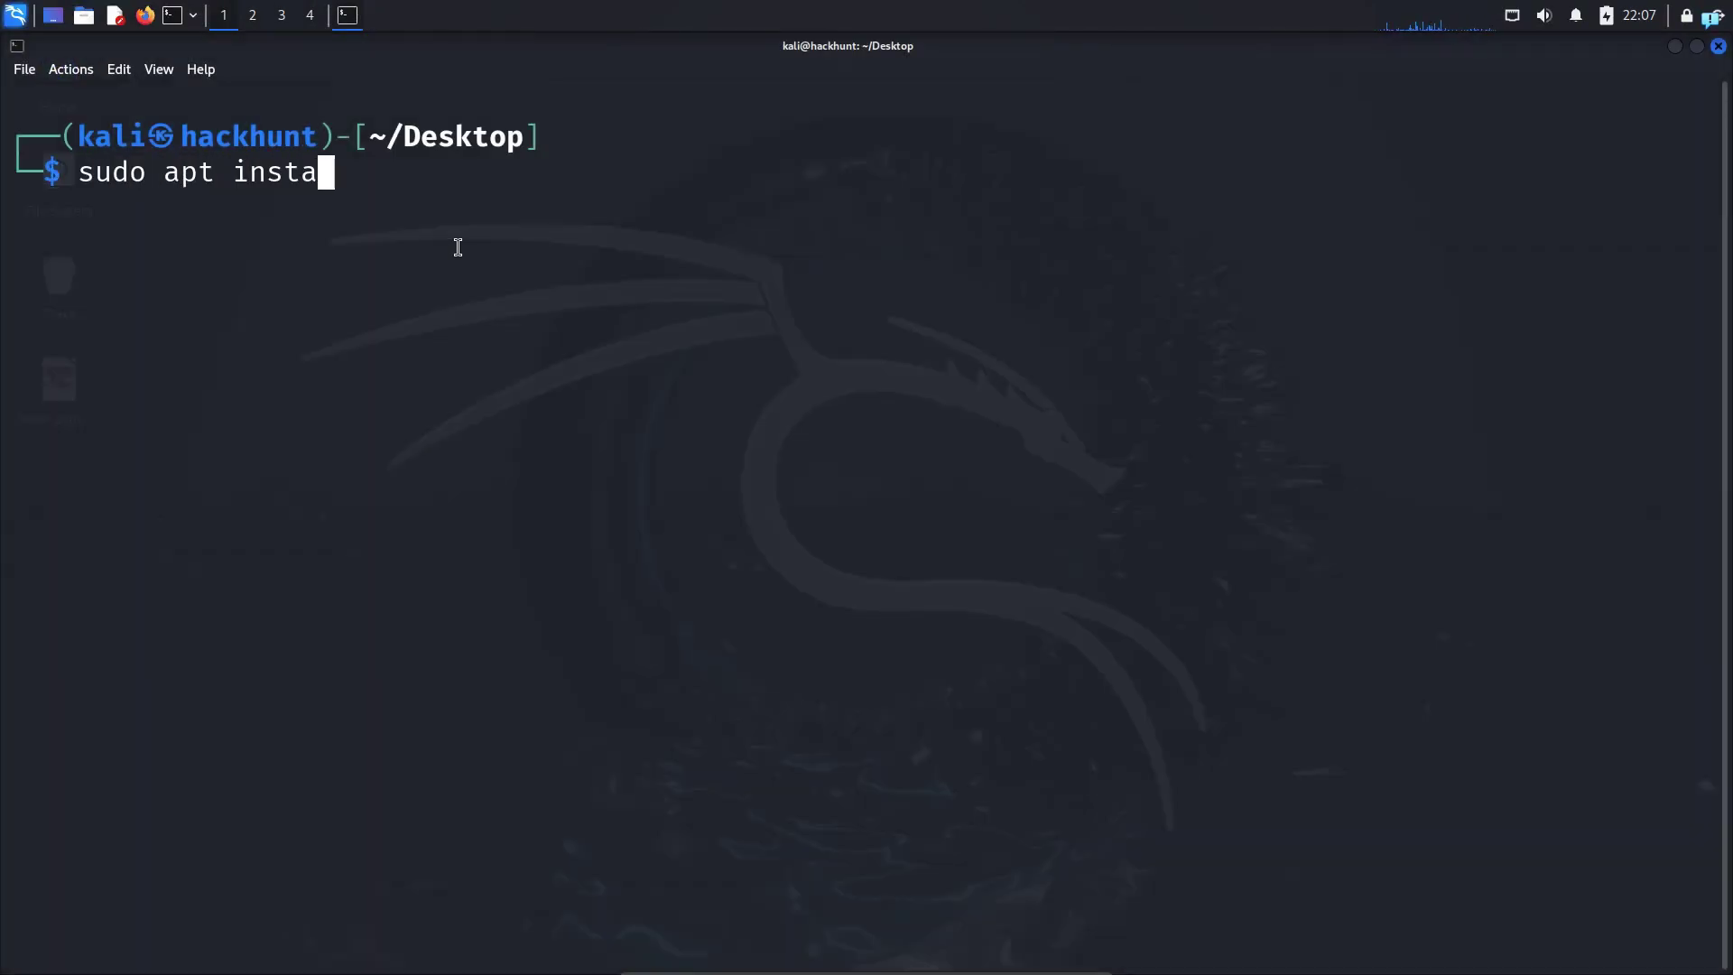
text(ll poppler-)
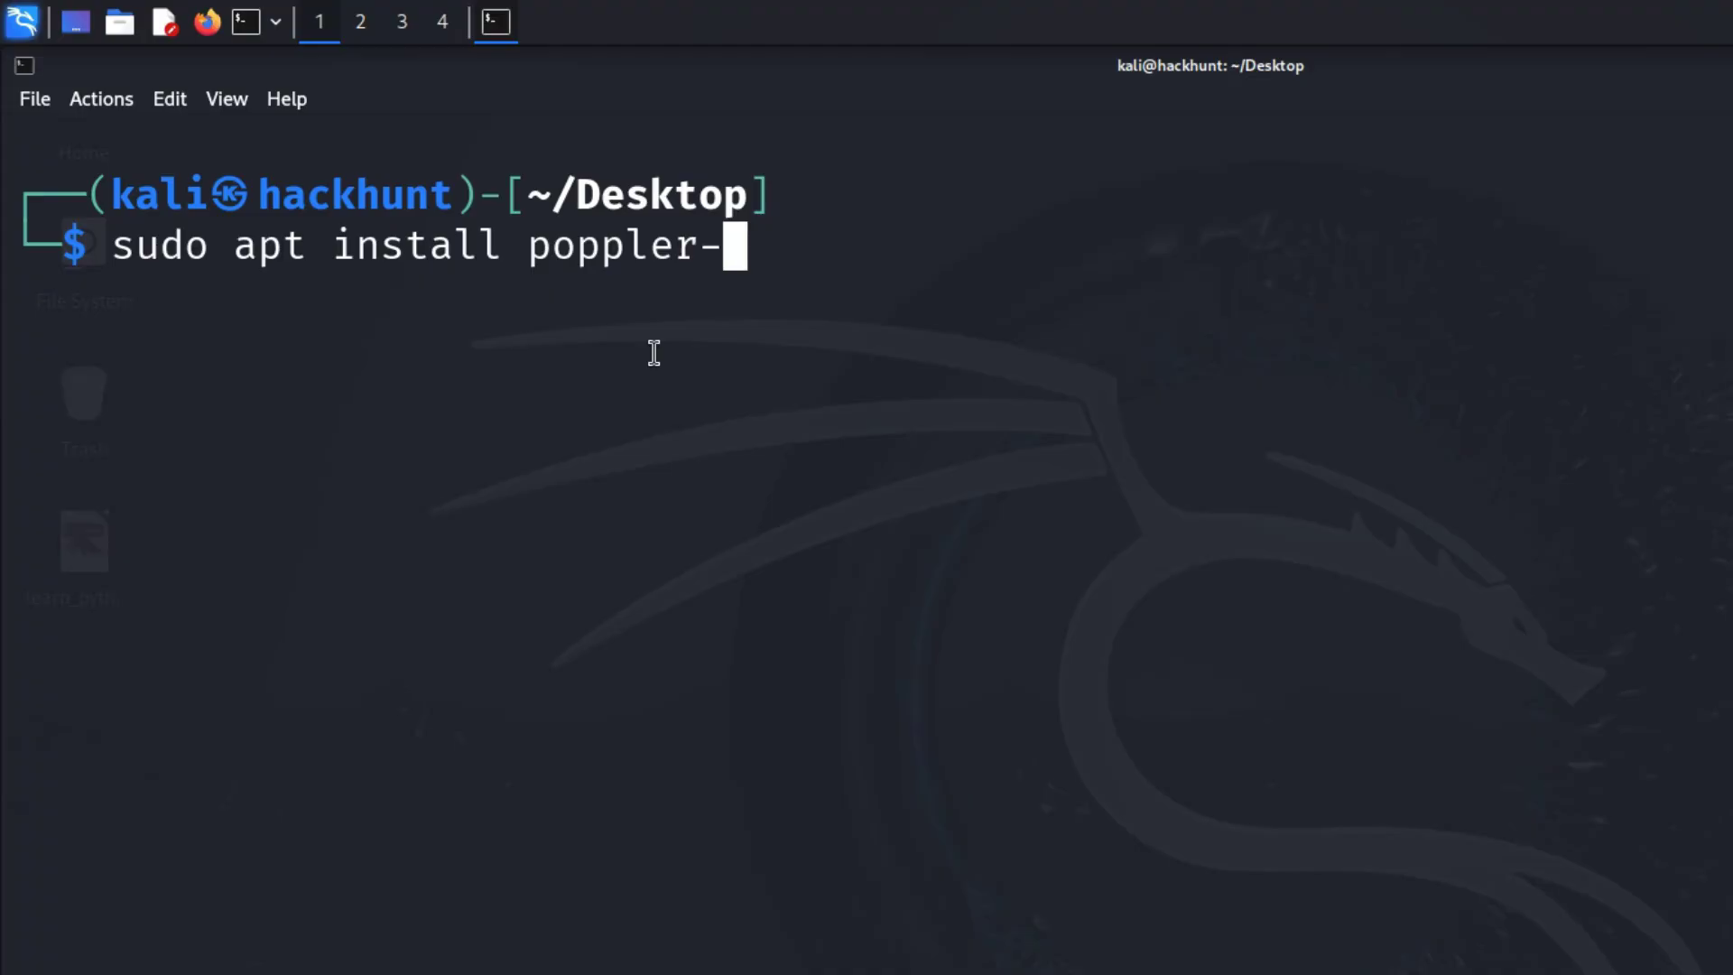
text(utils -y)
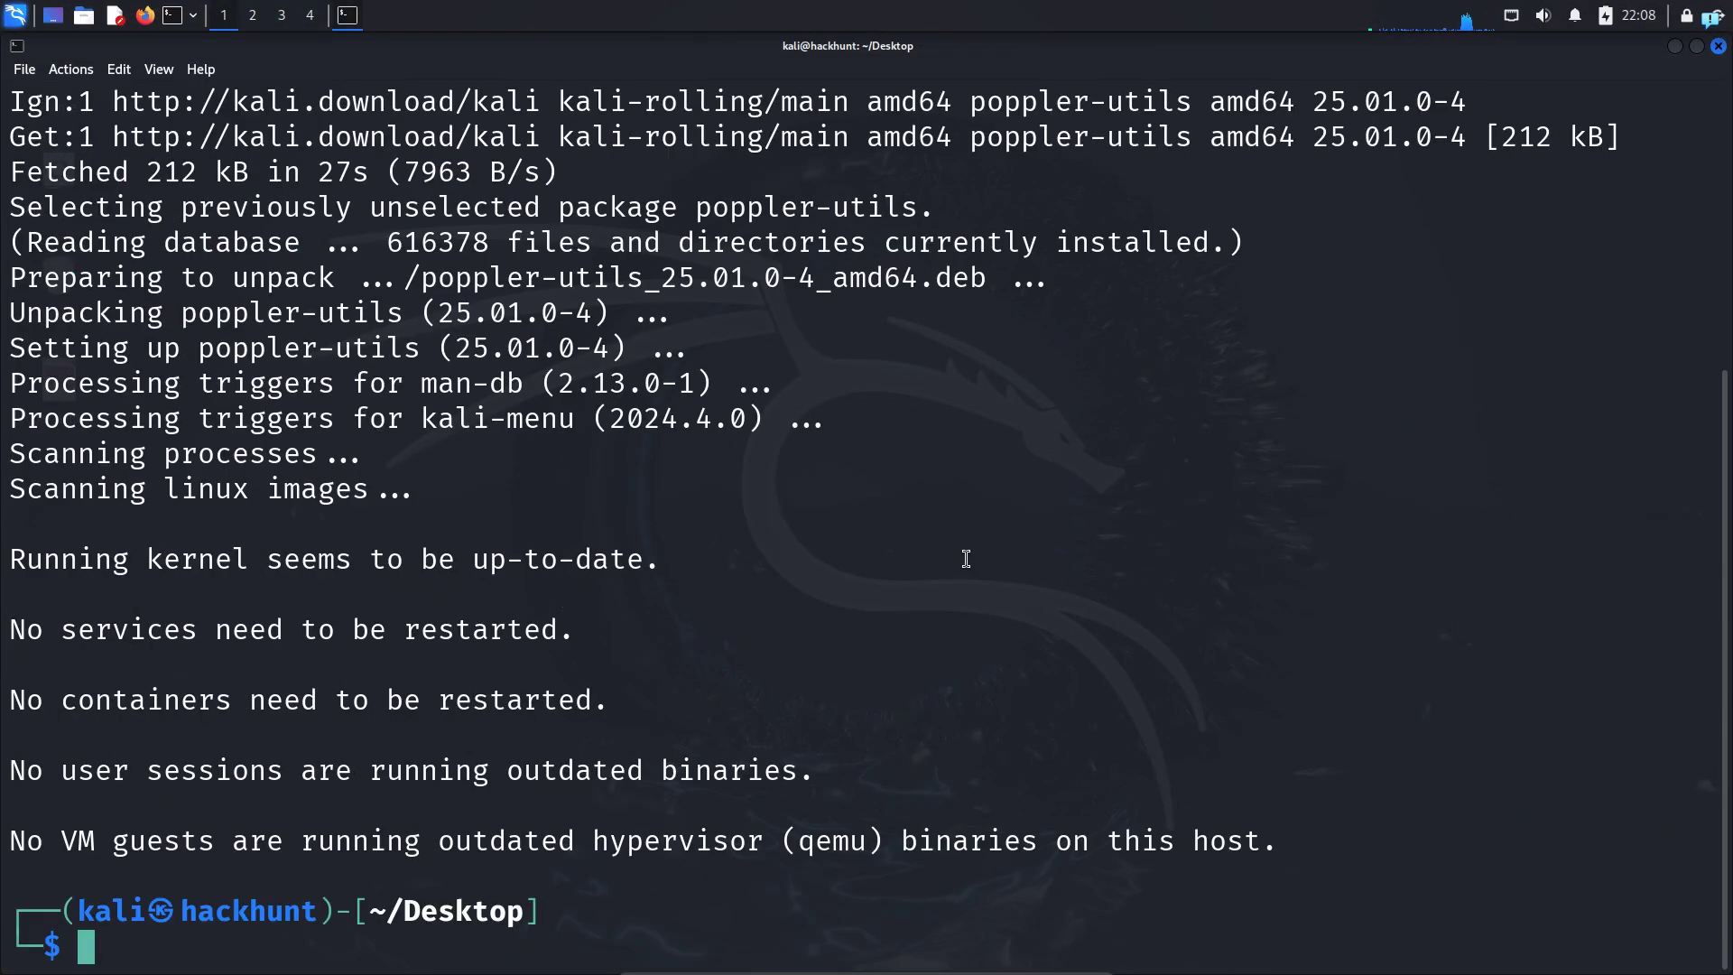
text(cle)
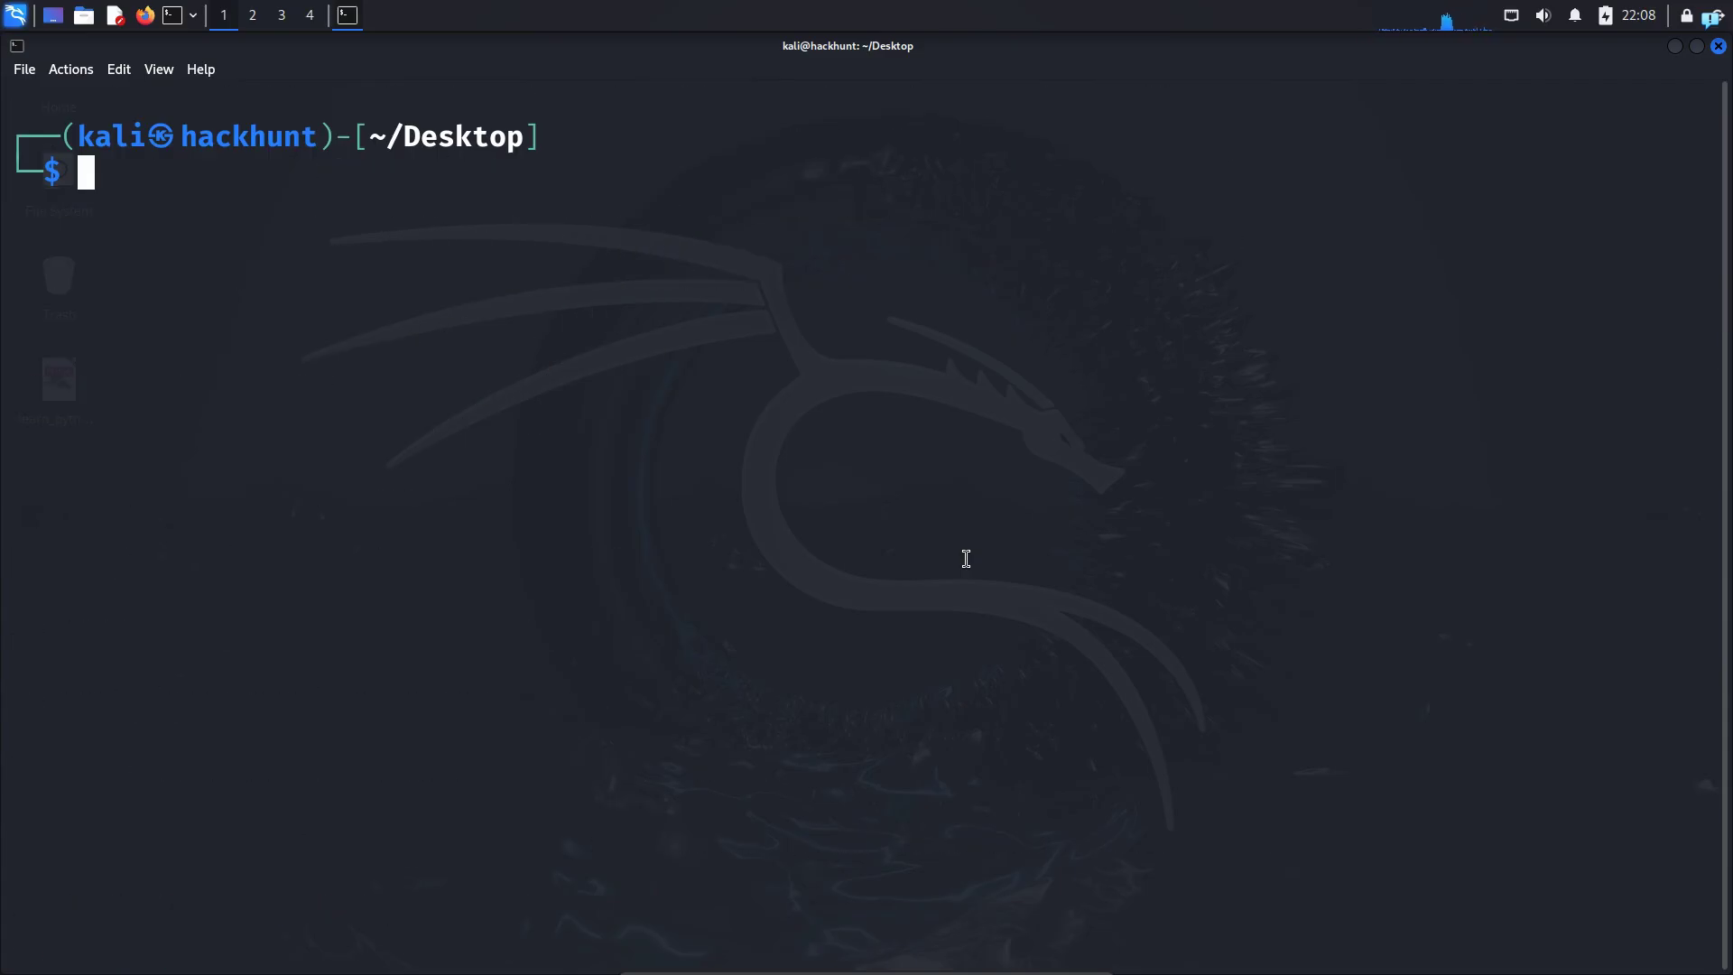
mouse_move(696, 513)
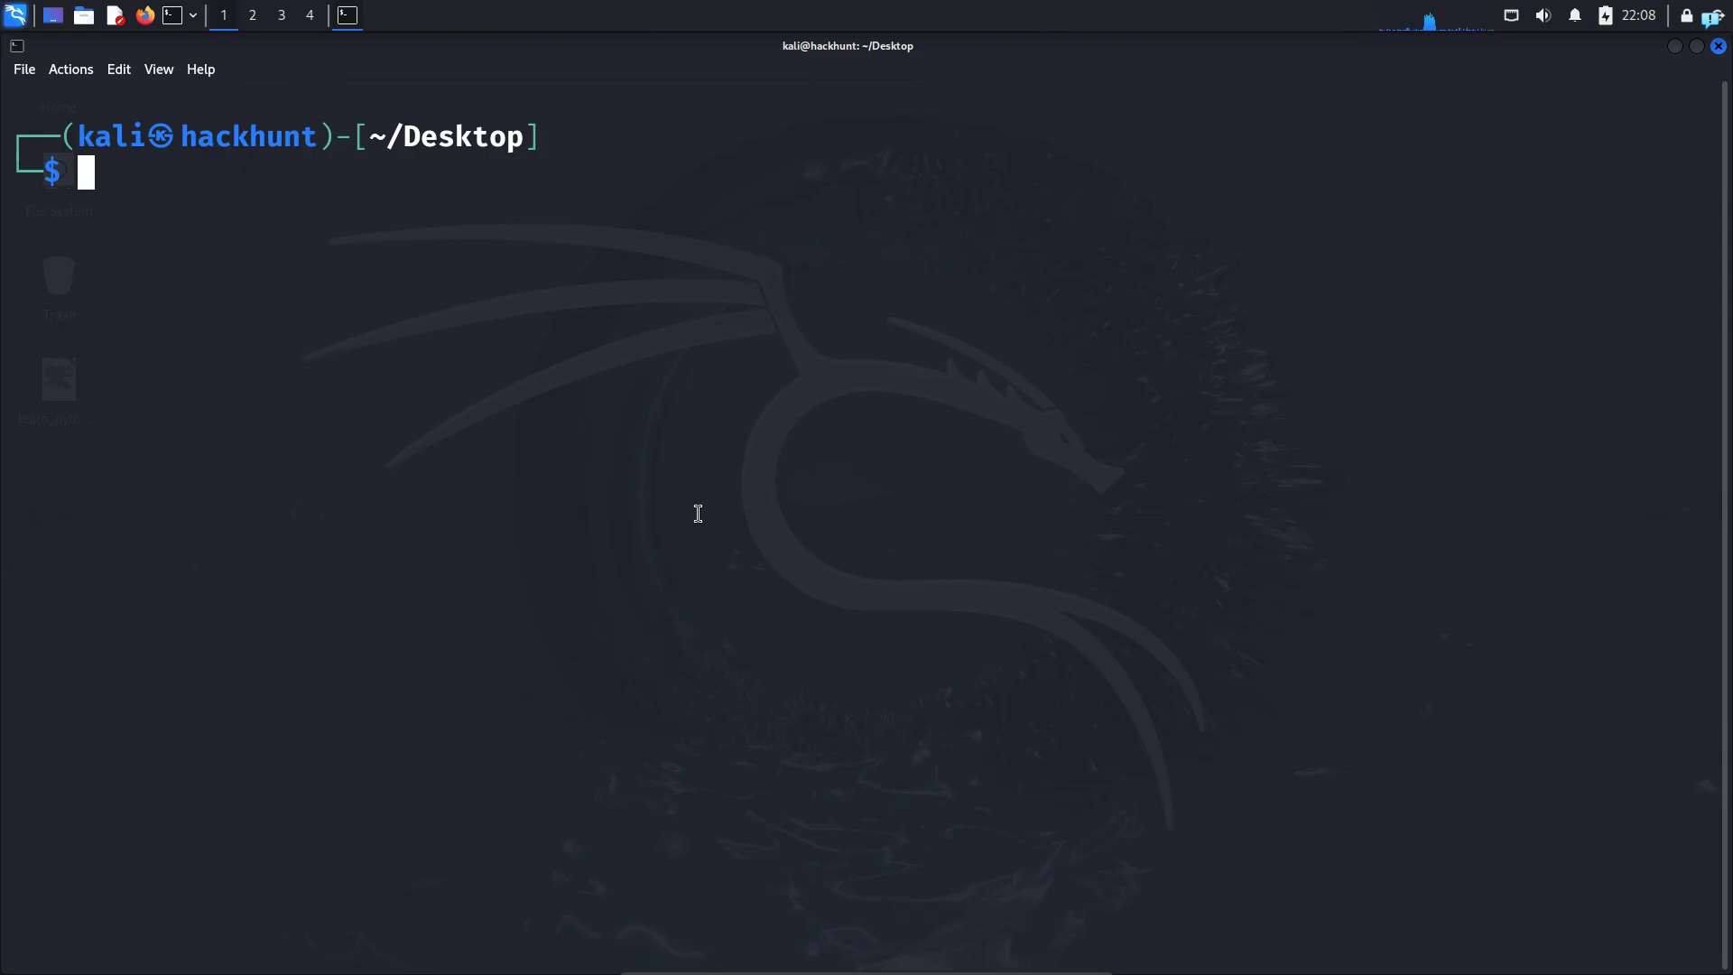
mouse_move(720, 657)
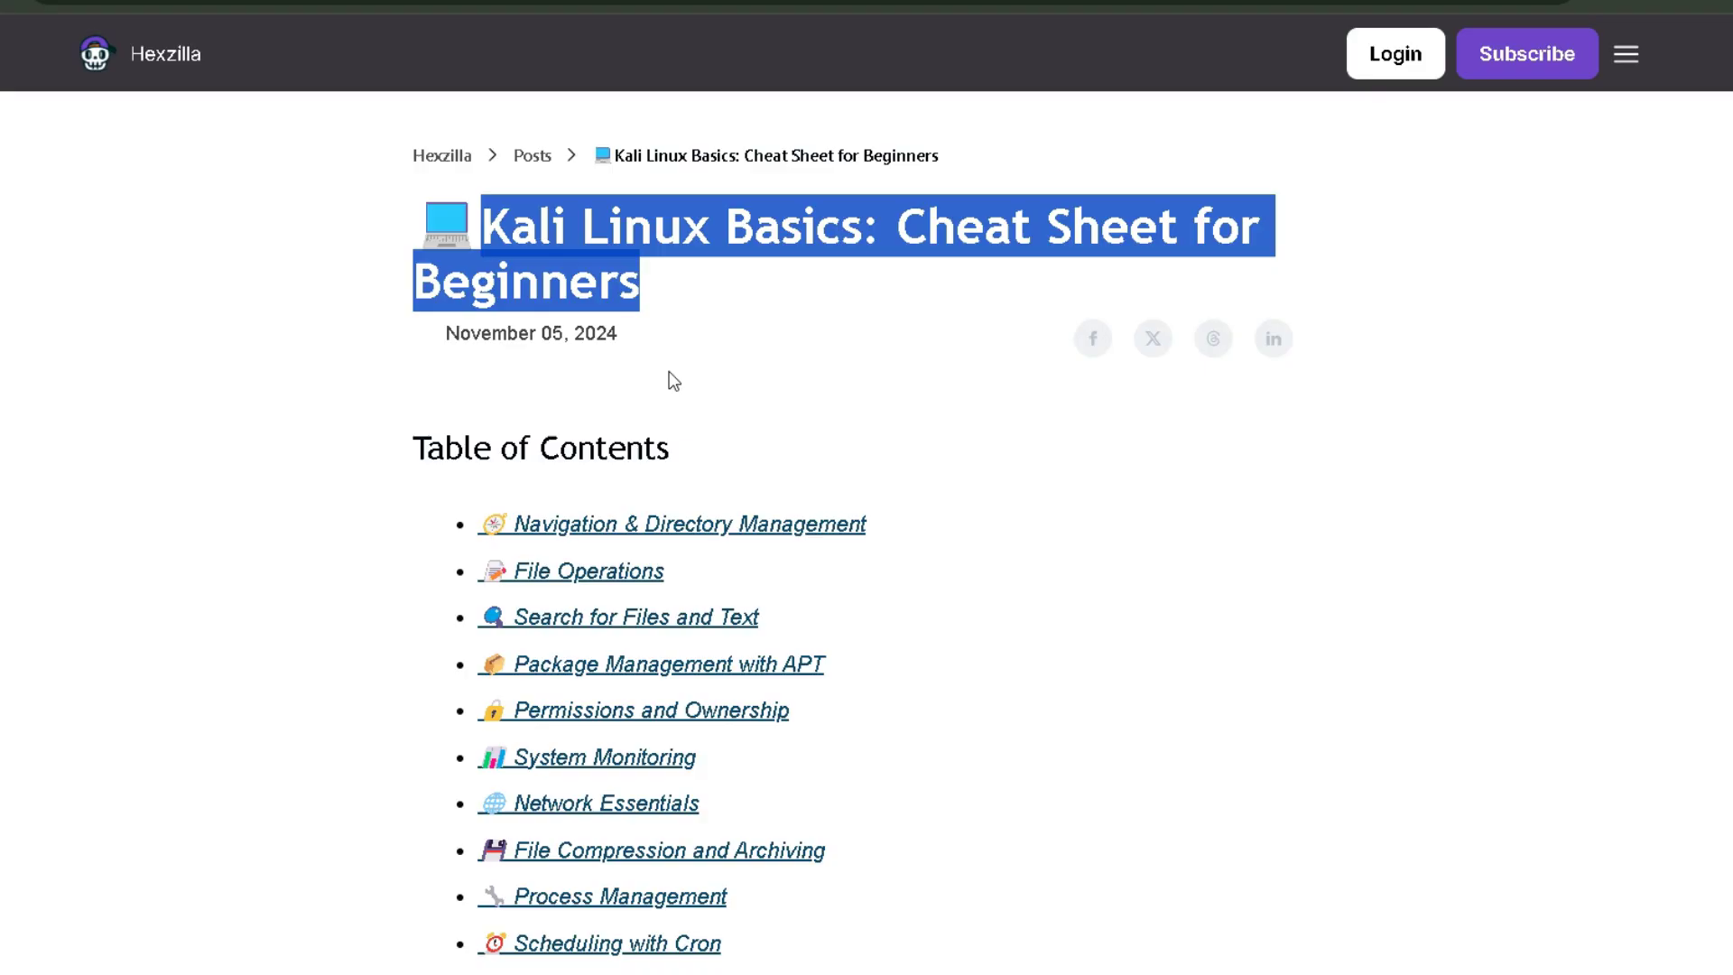
scroll(down, 3)
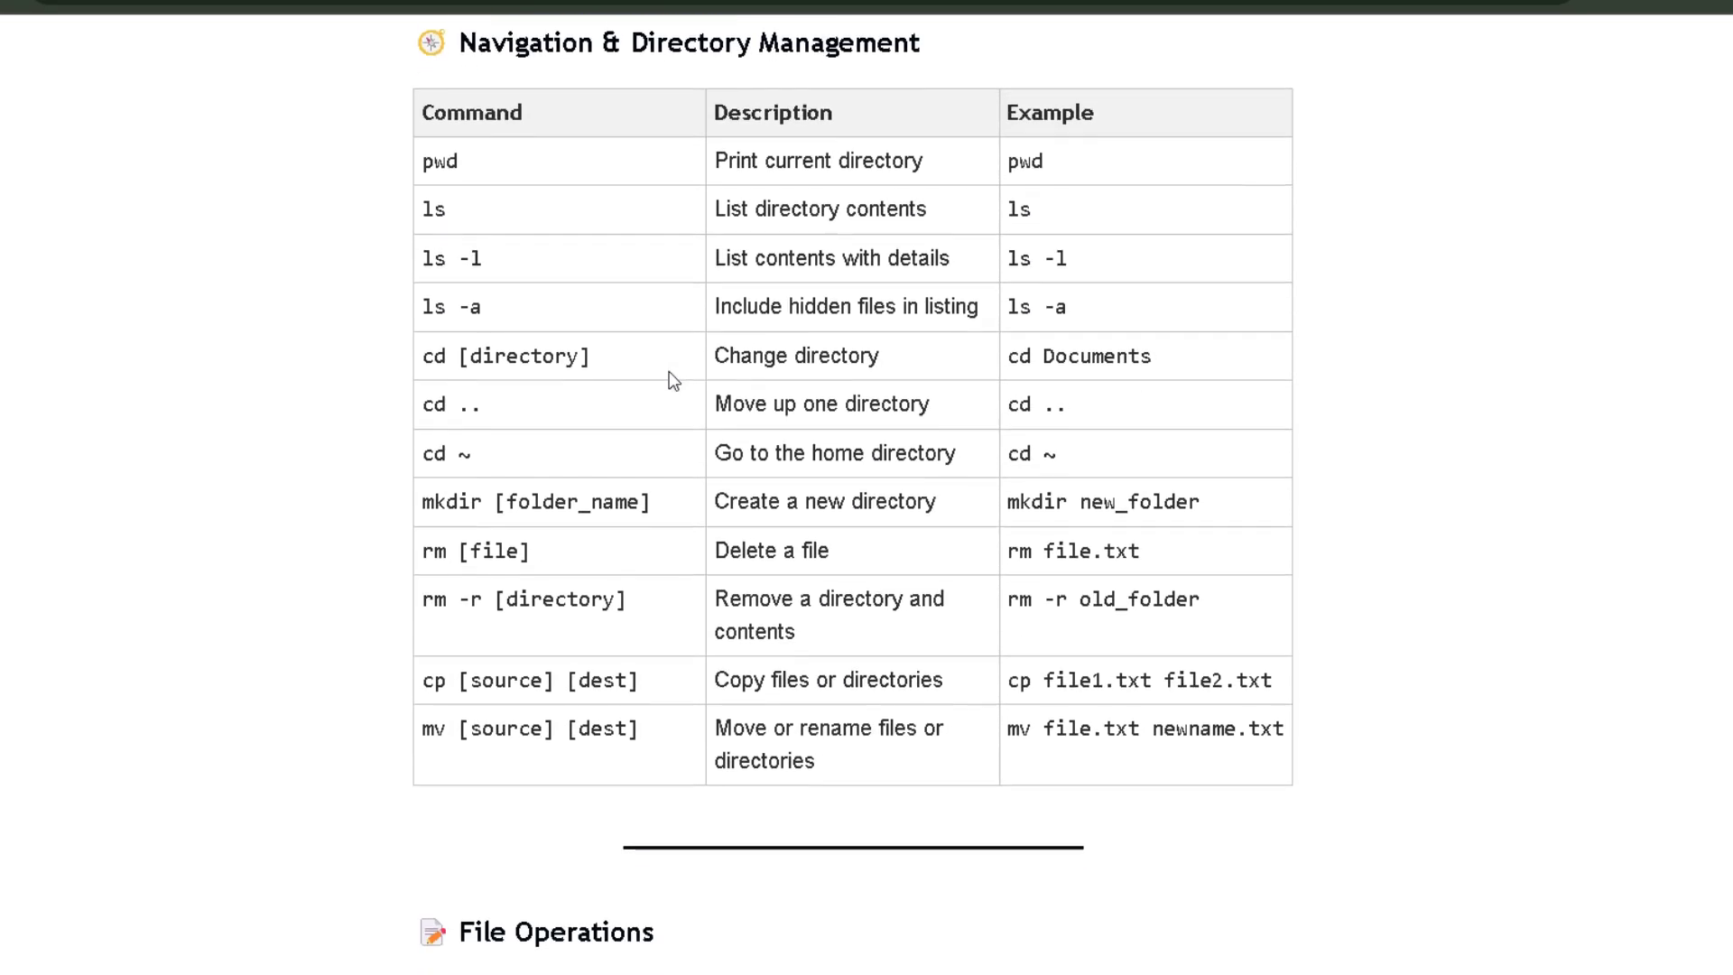
scroll(down, 3)
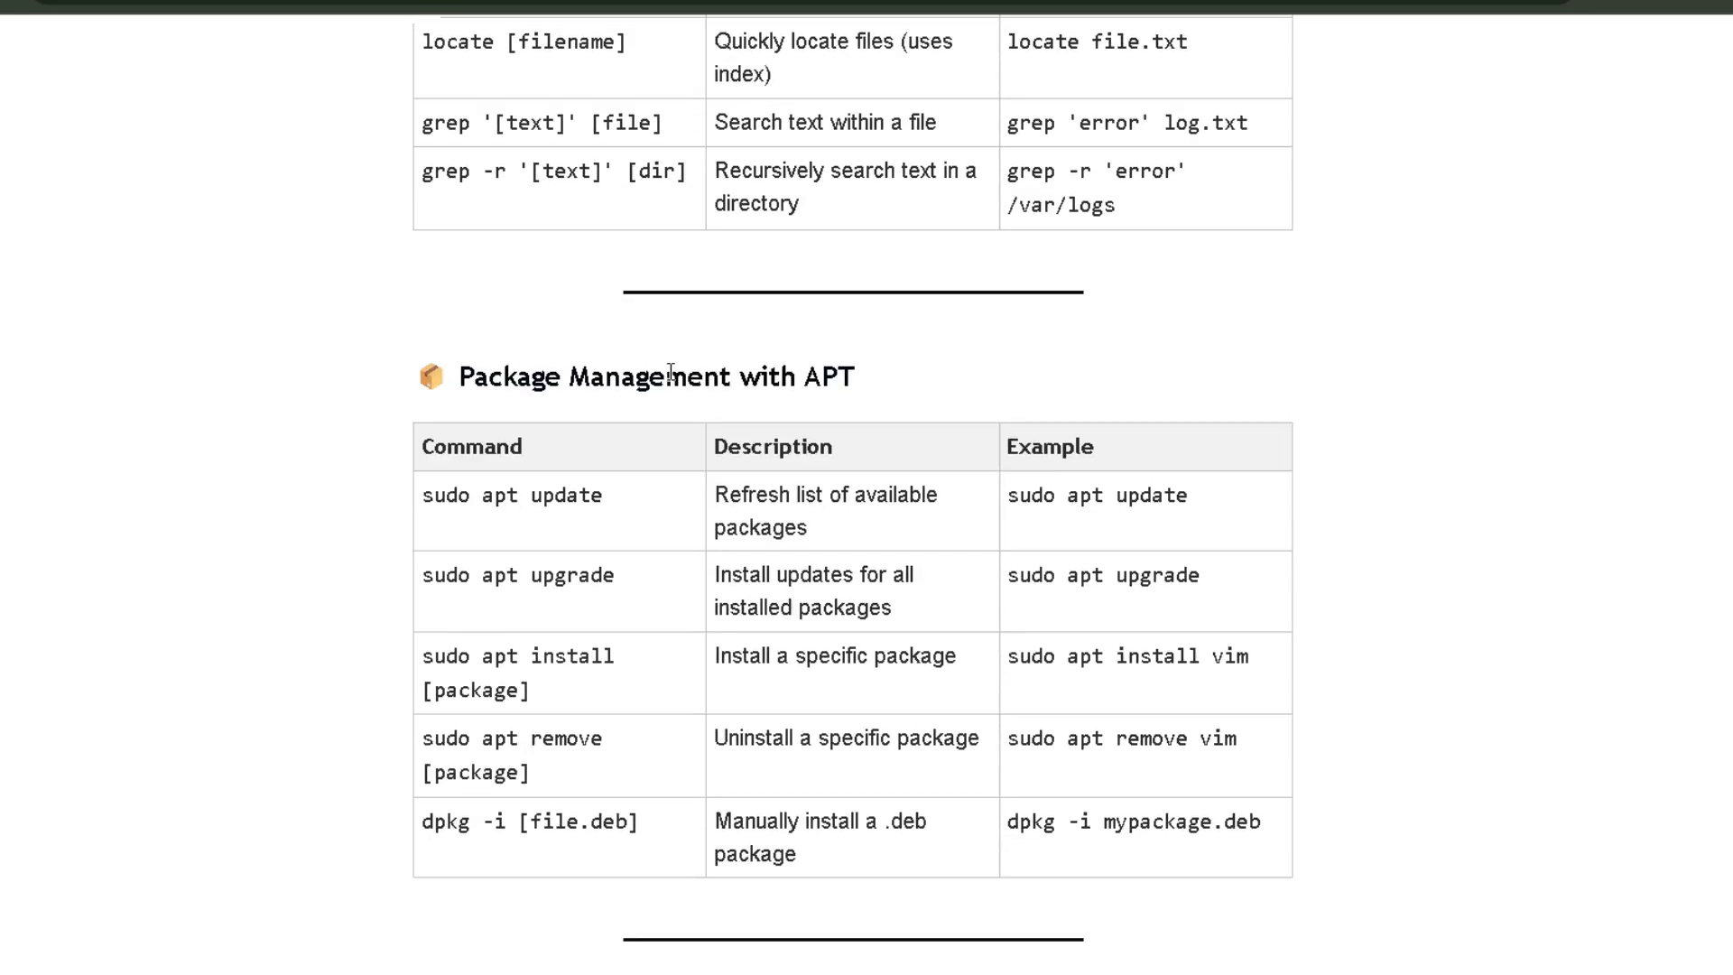
scroll(down, 3)
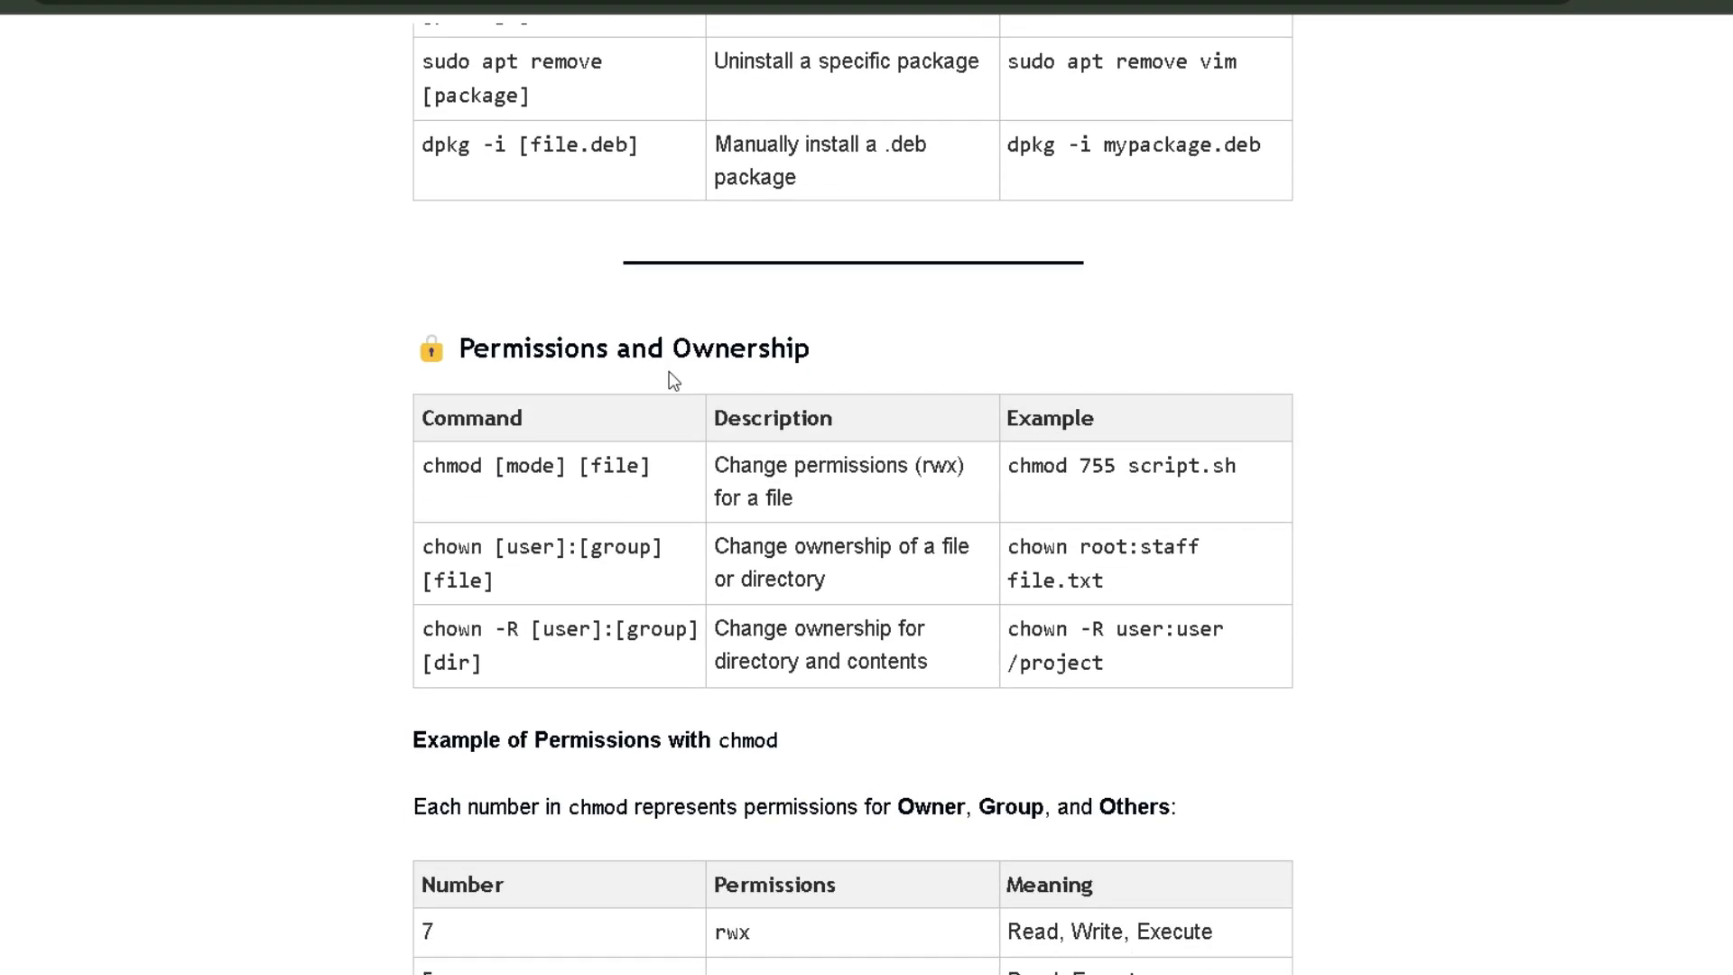
scroll(down, 3)
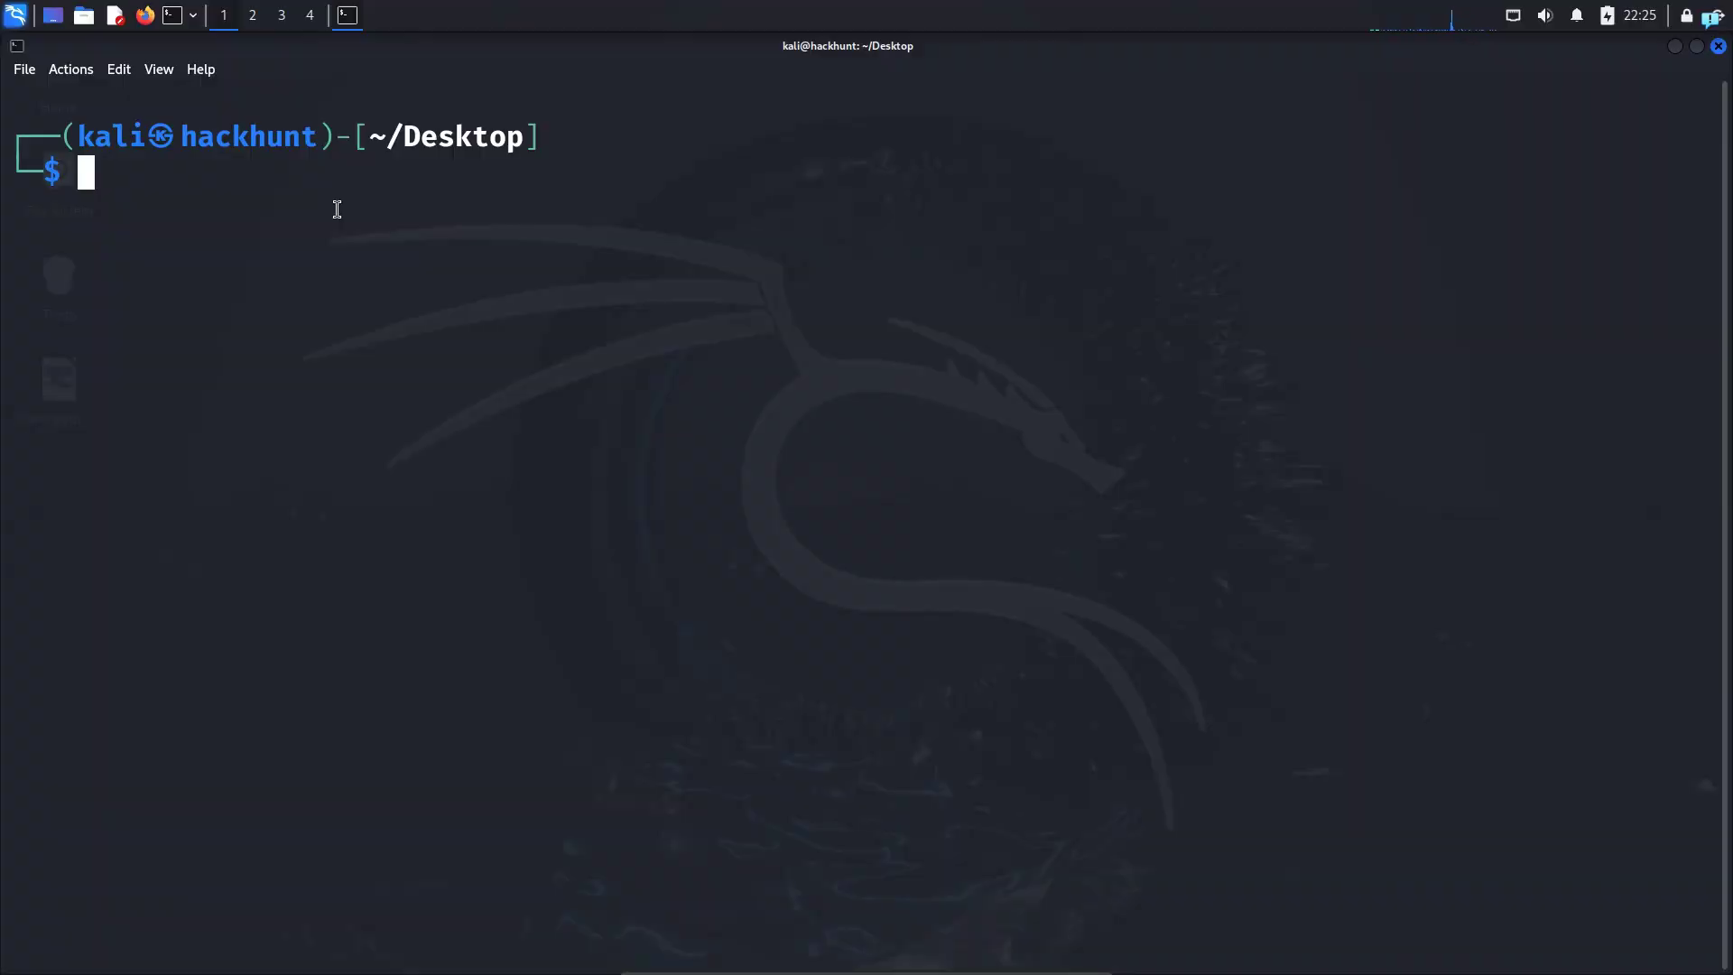
- Run pdfinfo learn_python.pdf to list the book's full metadata
text(pdfinfo)
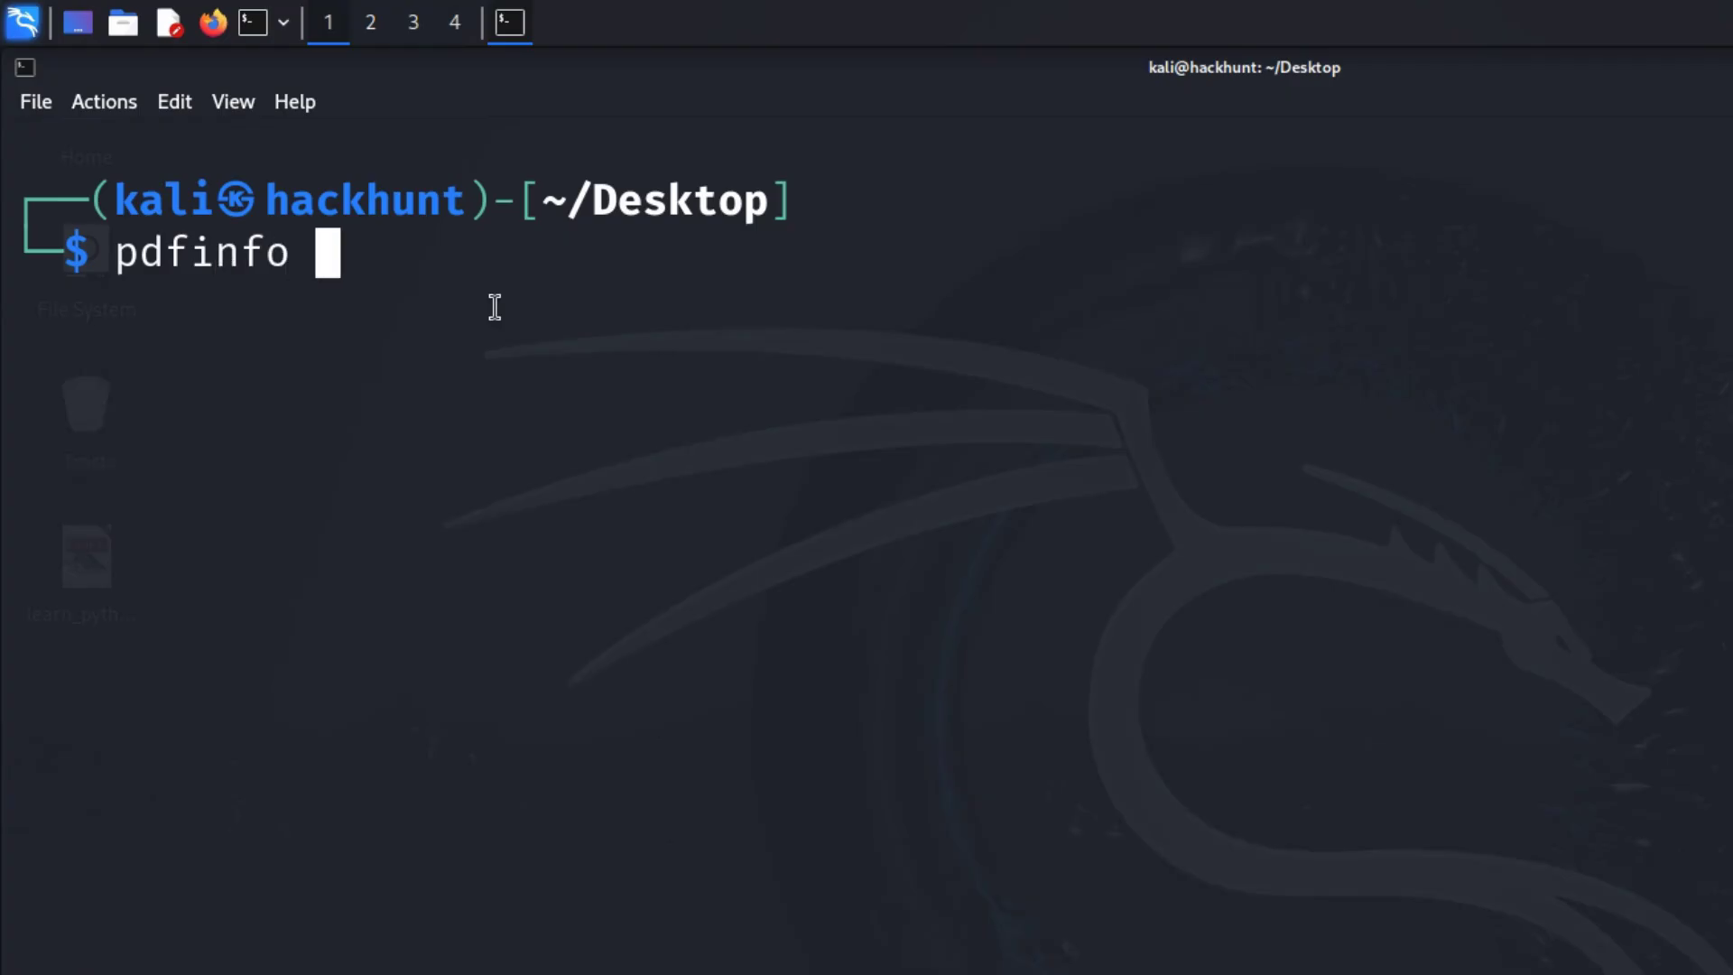
text(learn_python.pdf)
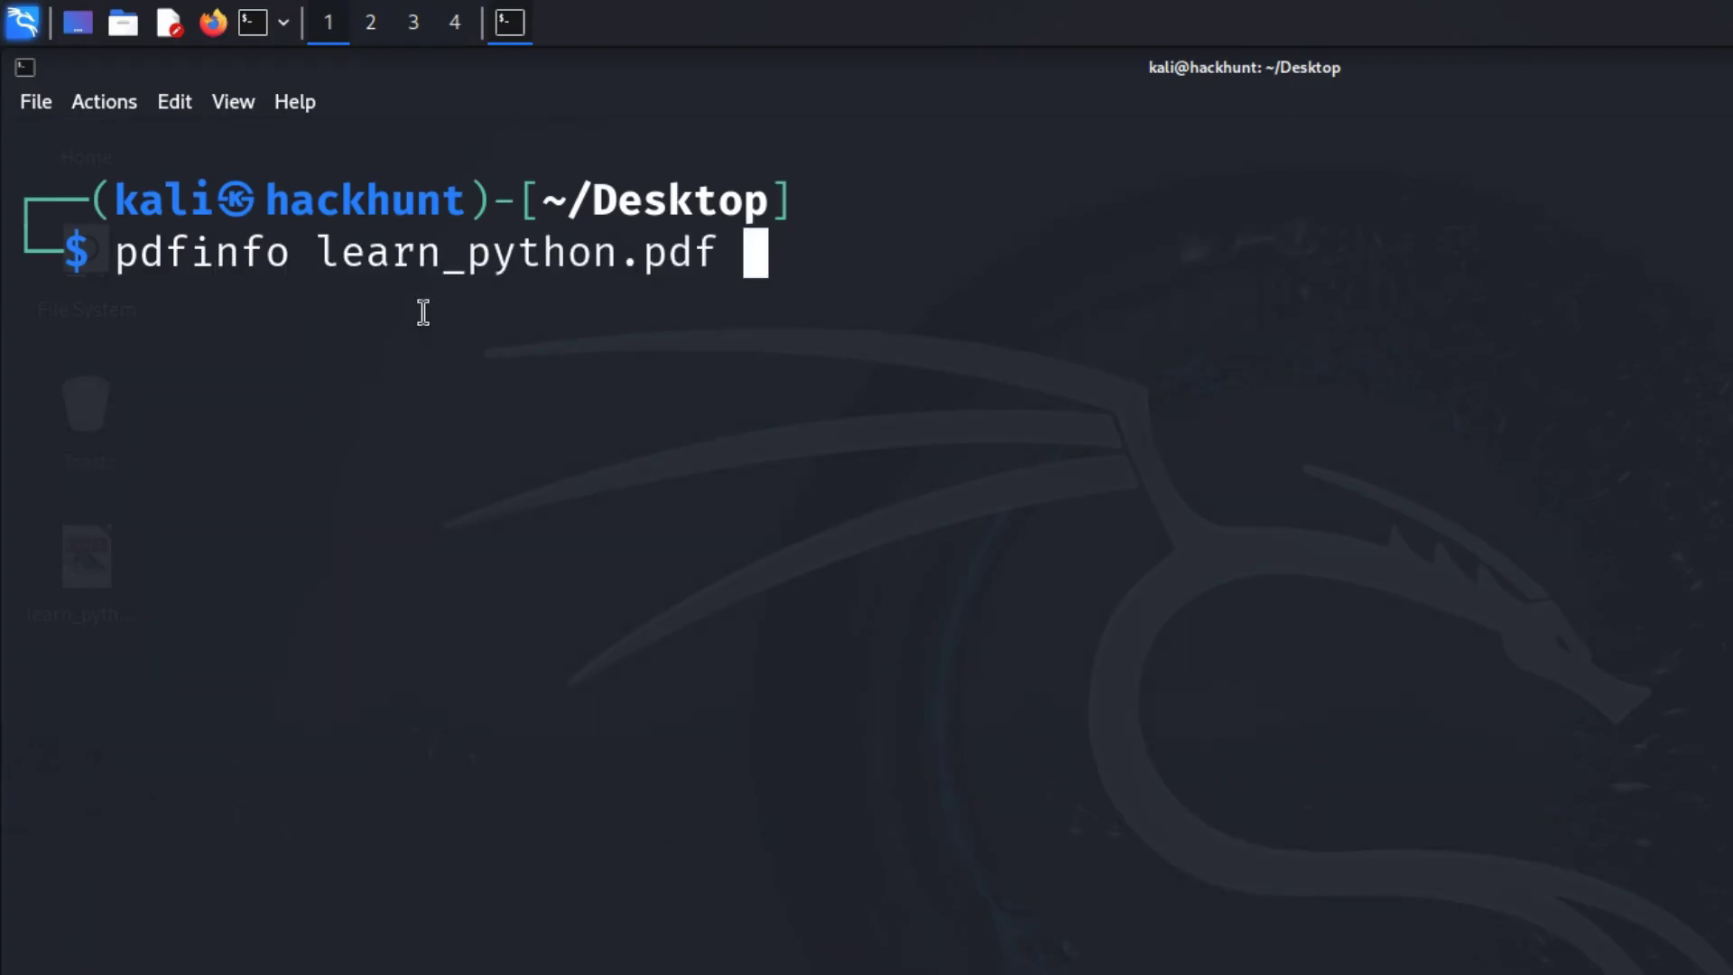
mouse_move(644, 293)
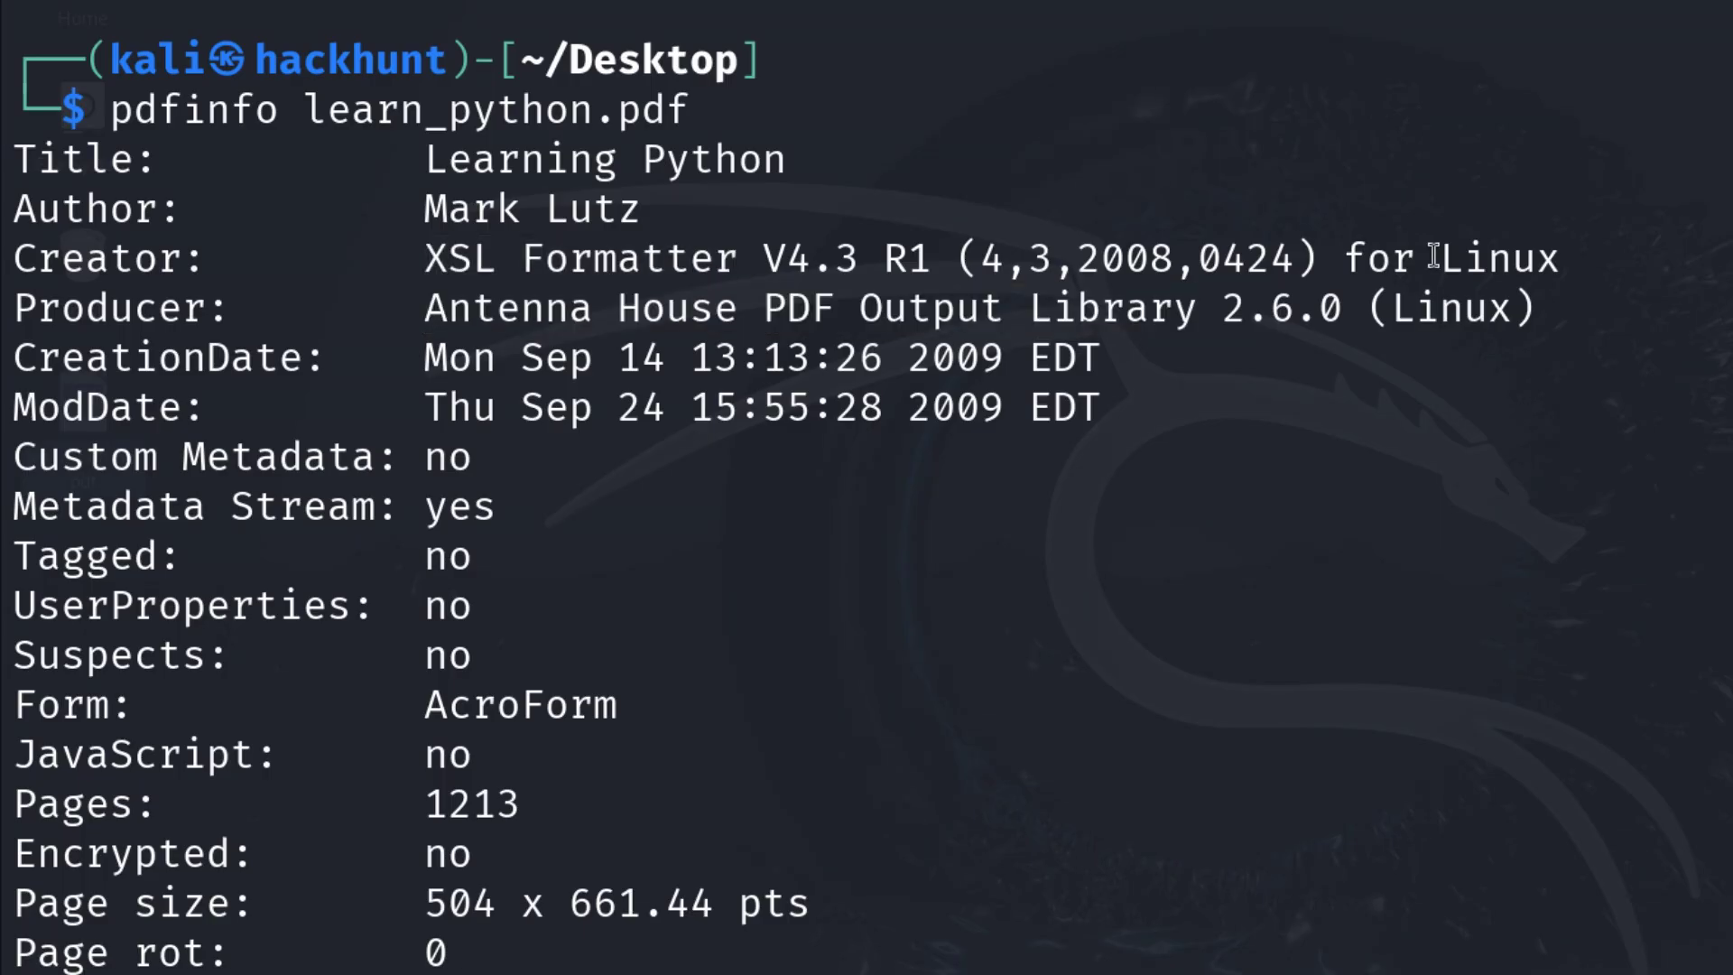
- Highlight metadata values in the output: a header value, the 1213 page count and the page size
double_click(1498, 259)
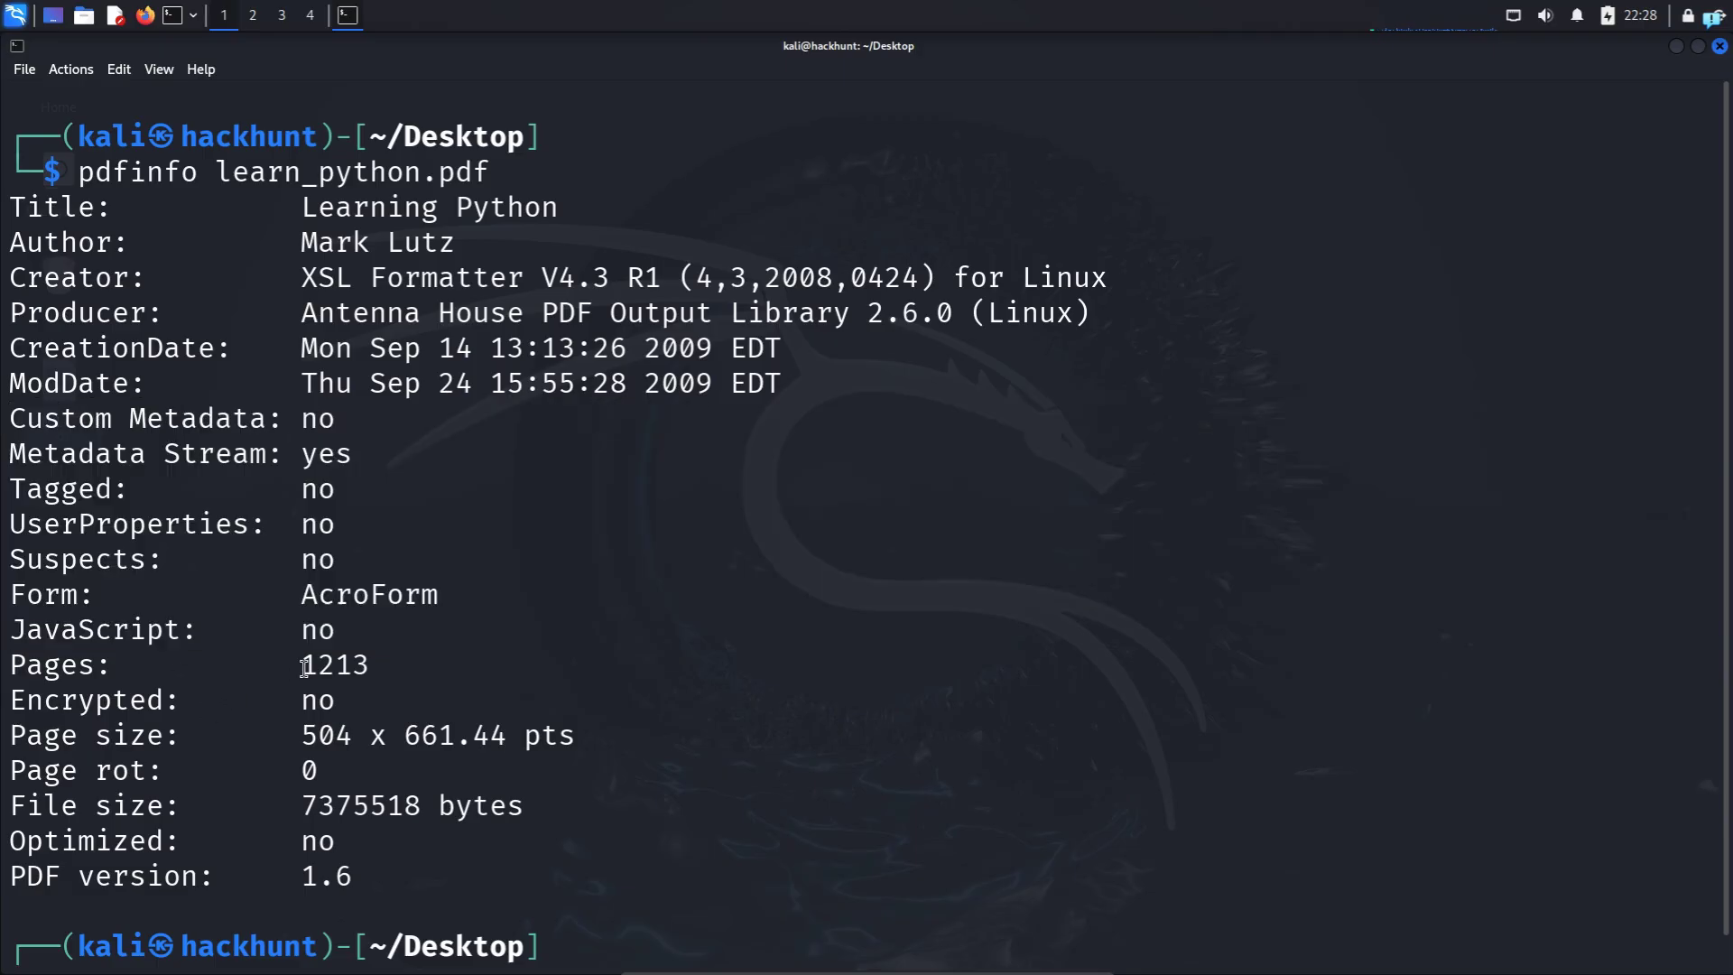
double_click(334, 665)
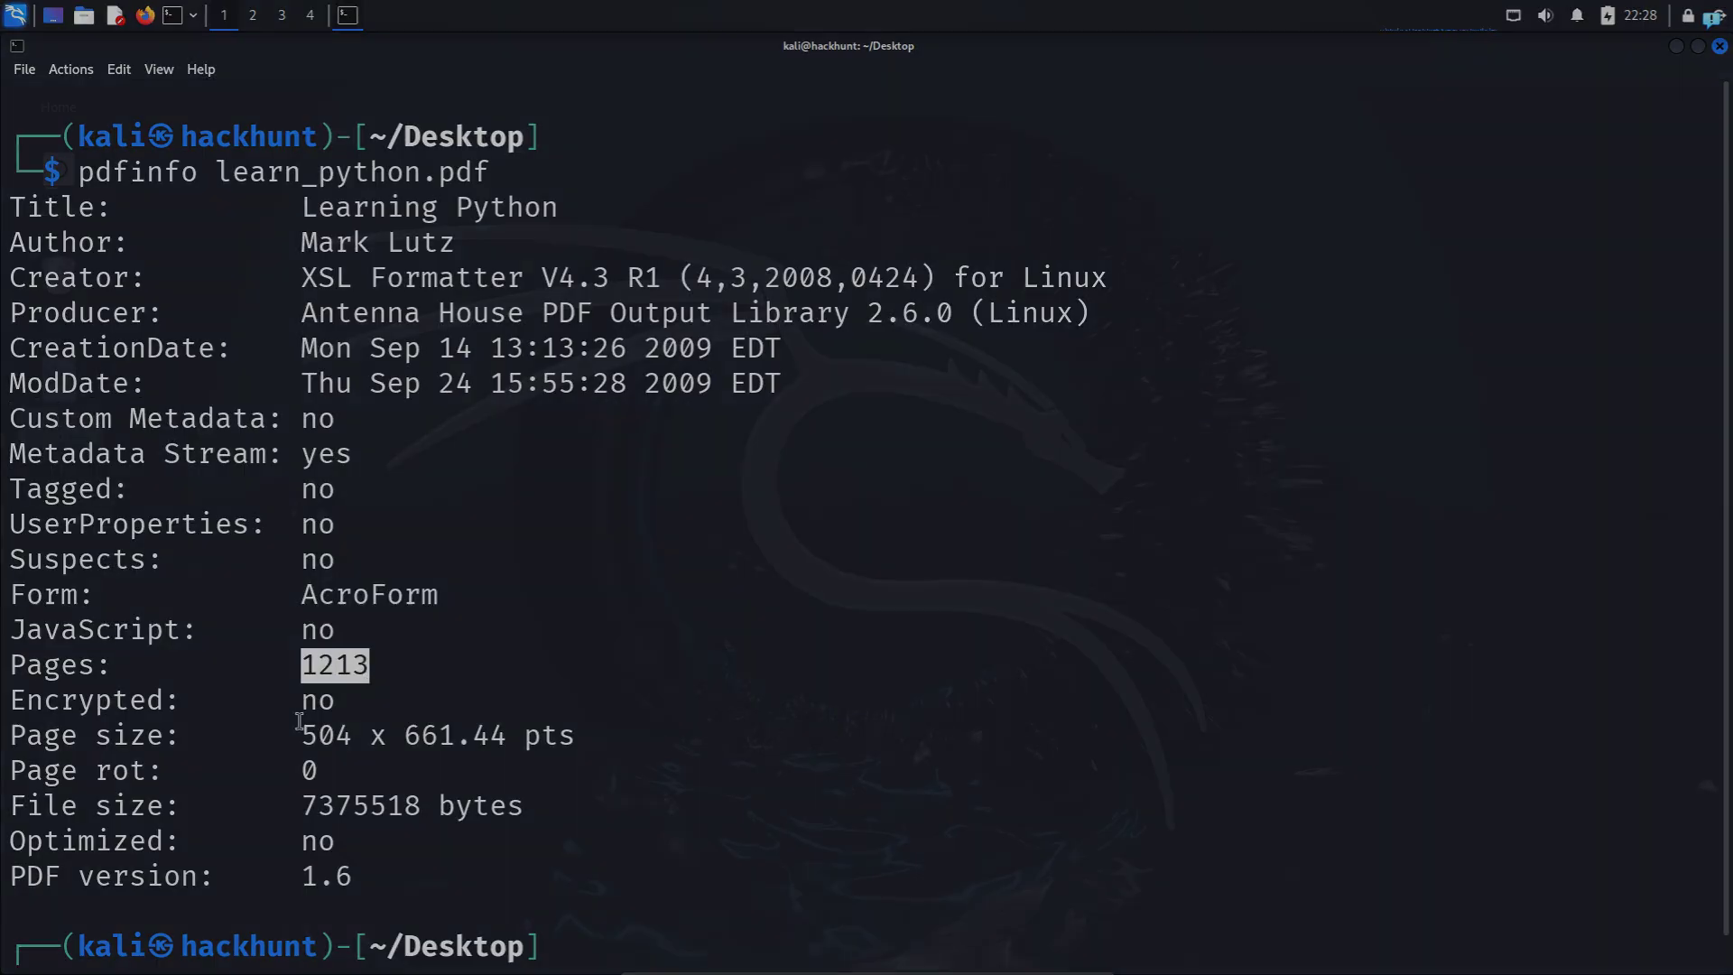
double_click(426, 805)
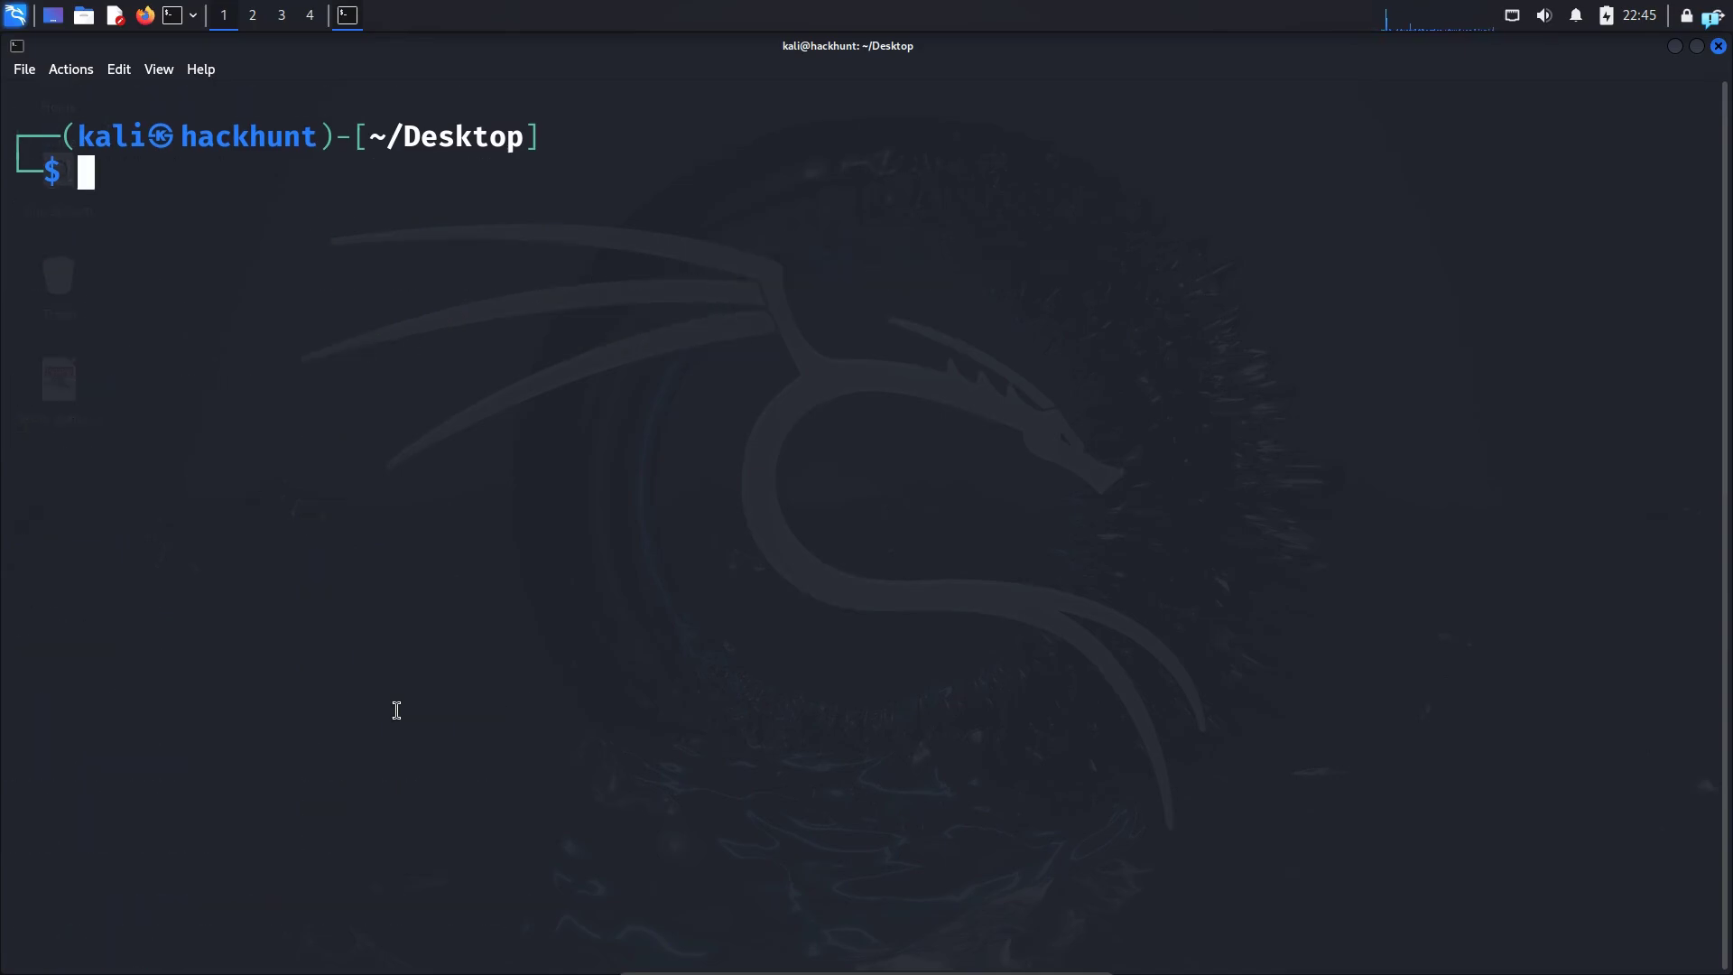
- Run pdfinfo learn_python.pdf | grep -i author and highlight the resulting Author: Mark Lutz line
text(pdfinfo learn_python.pdf)
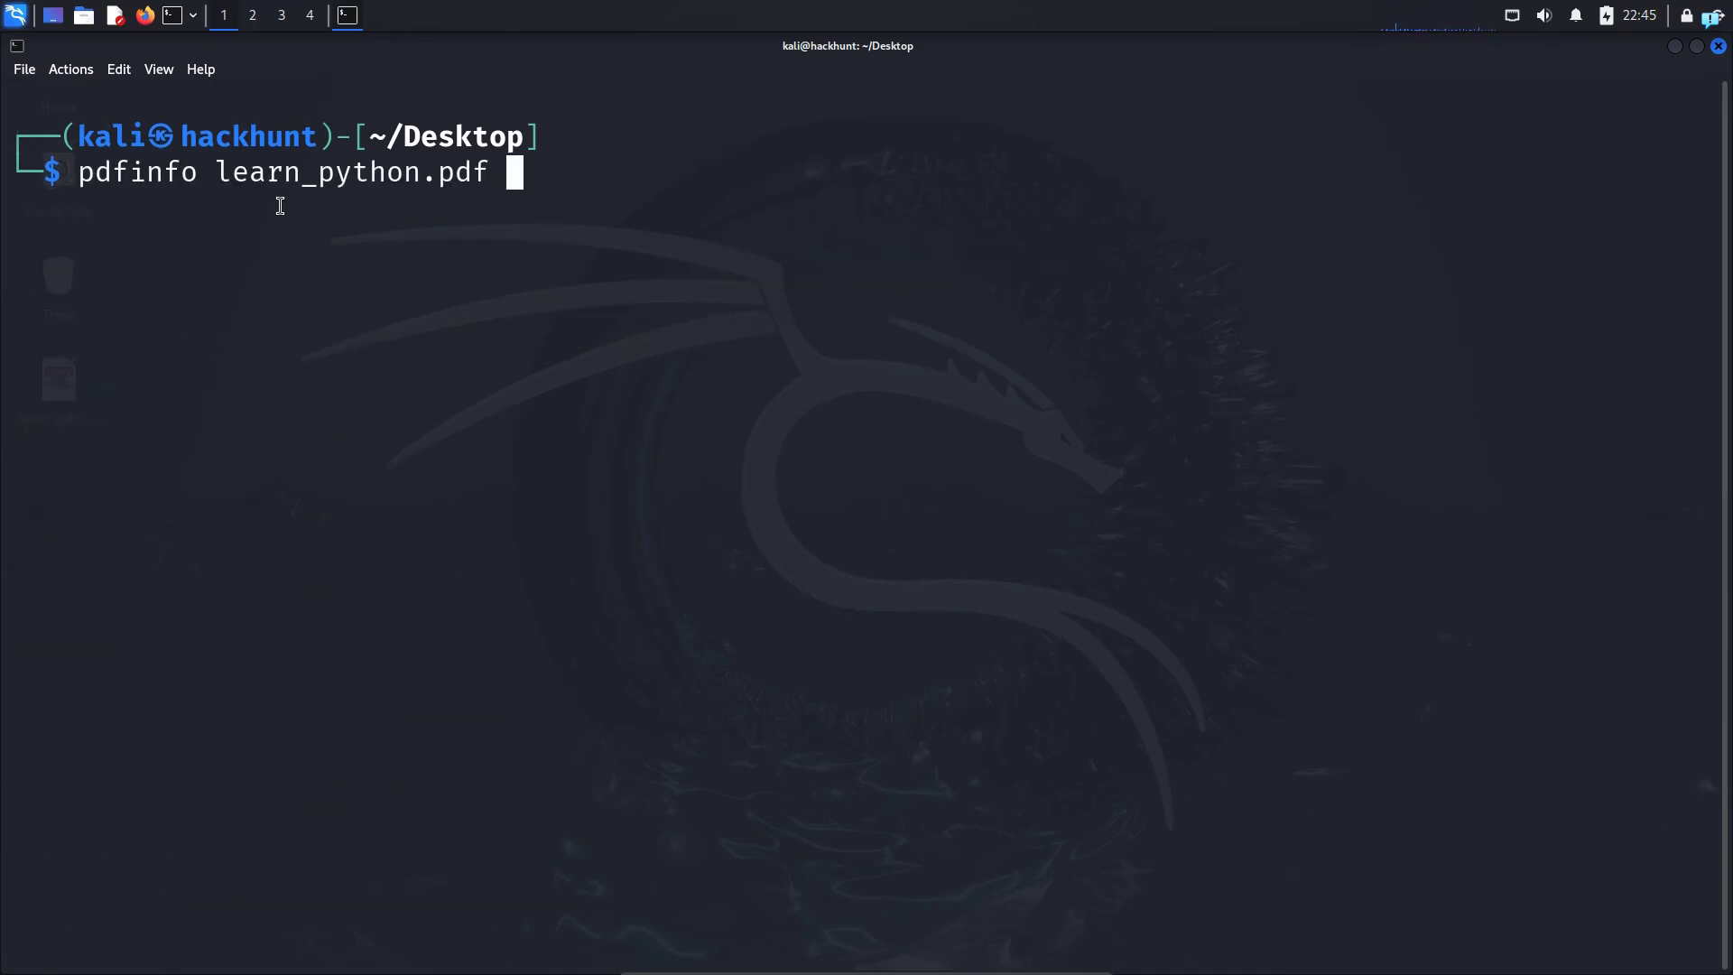
text(|)
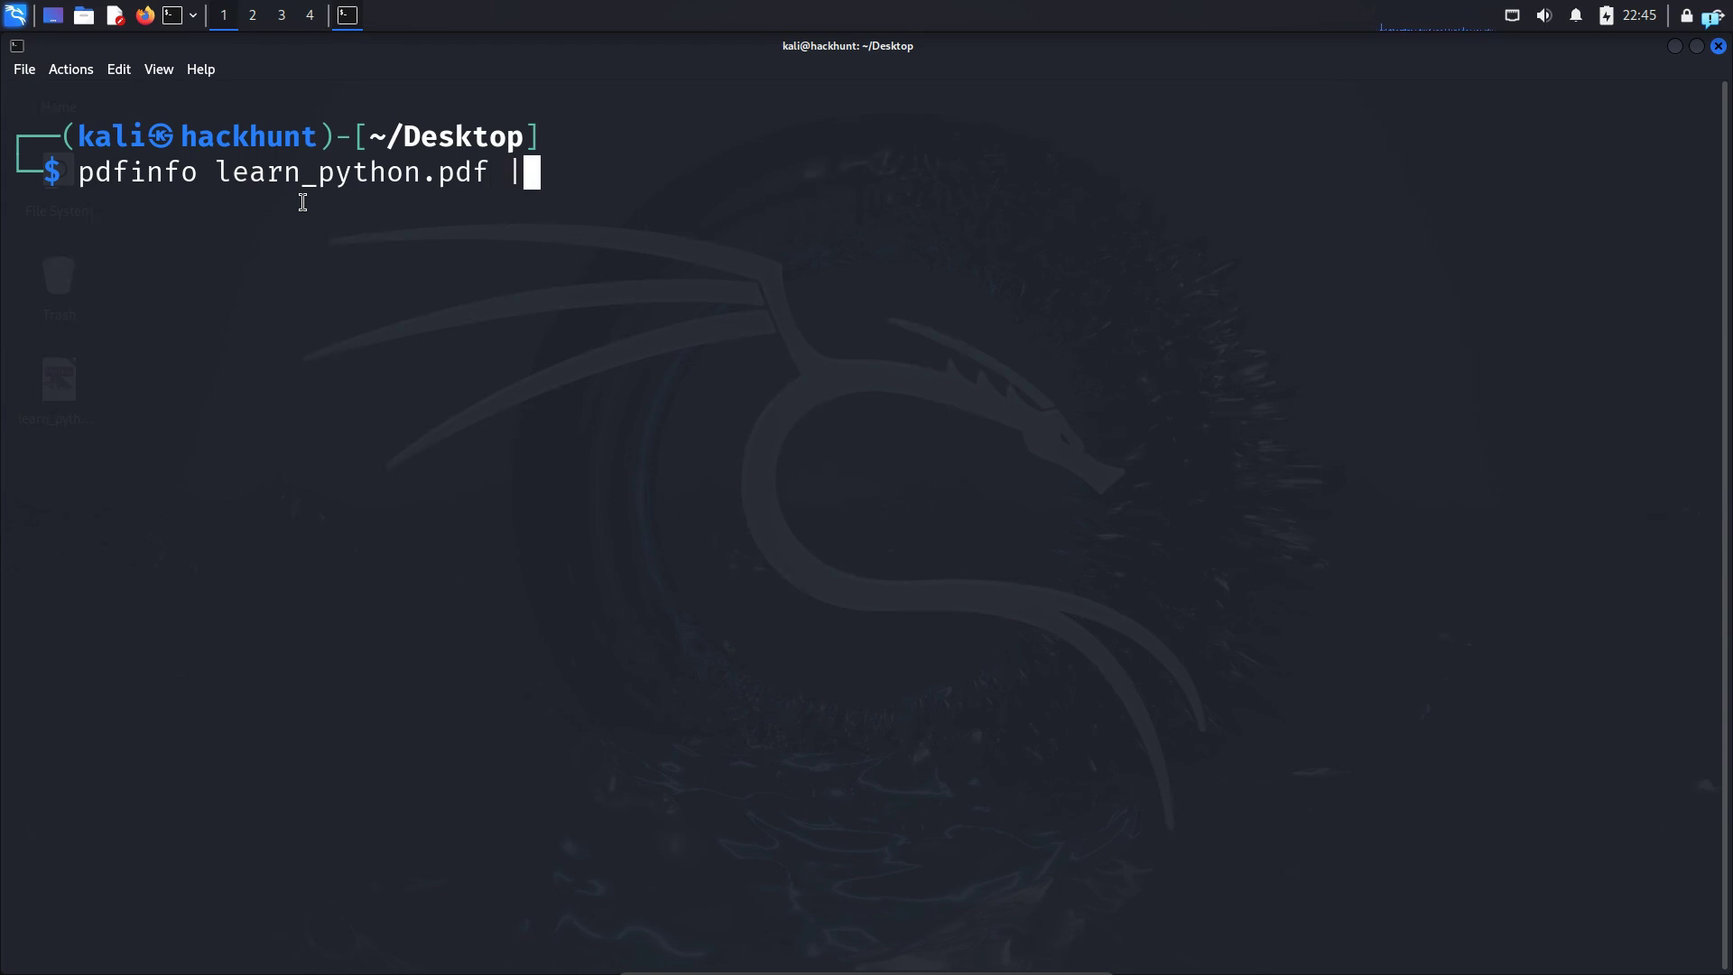
text(grep)
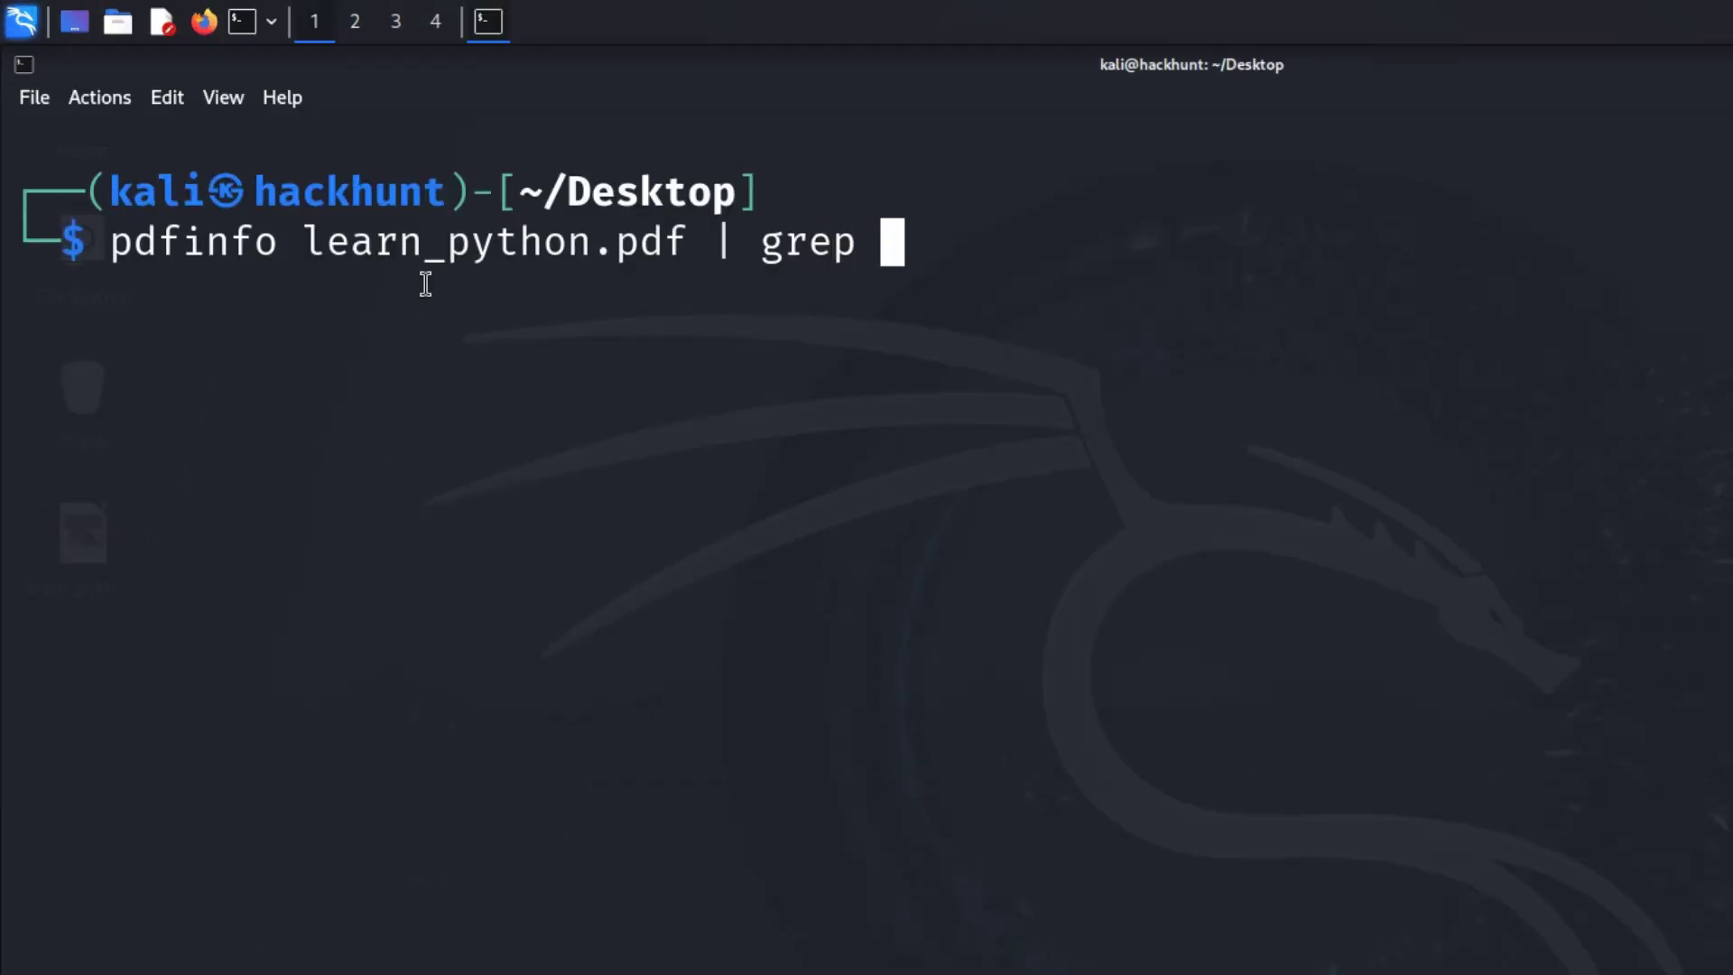
text(-i)
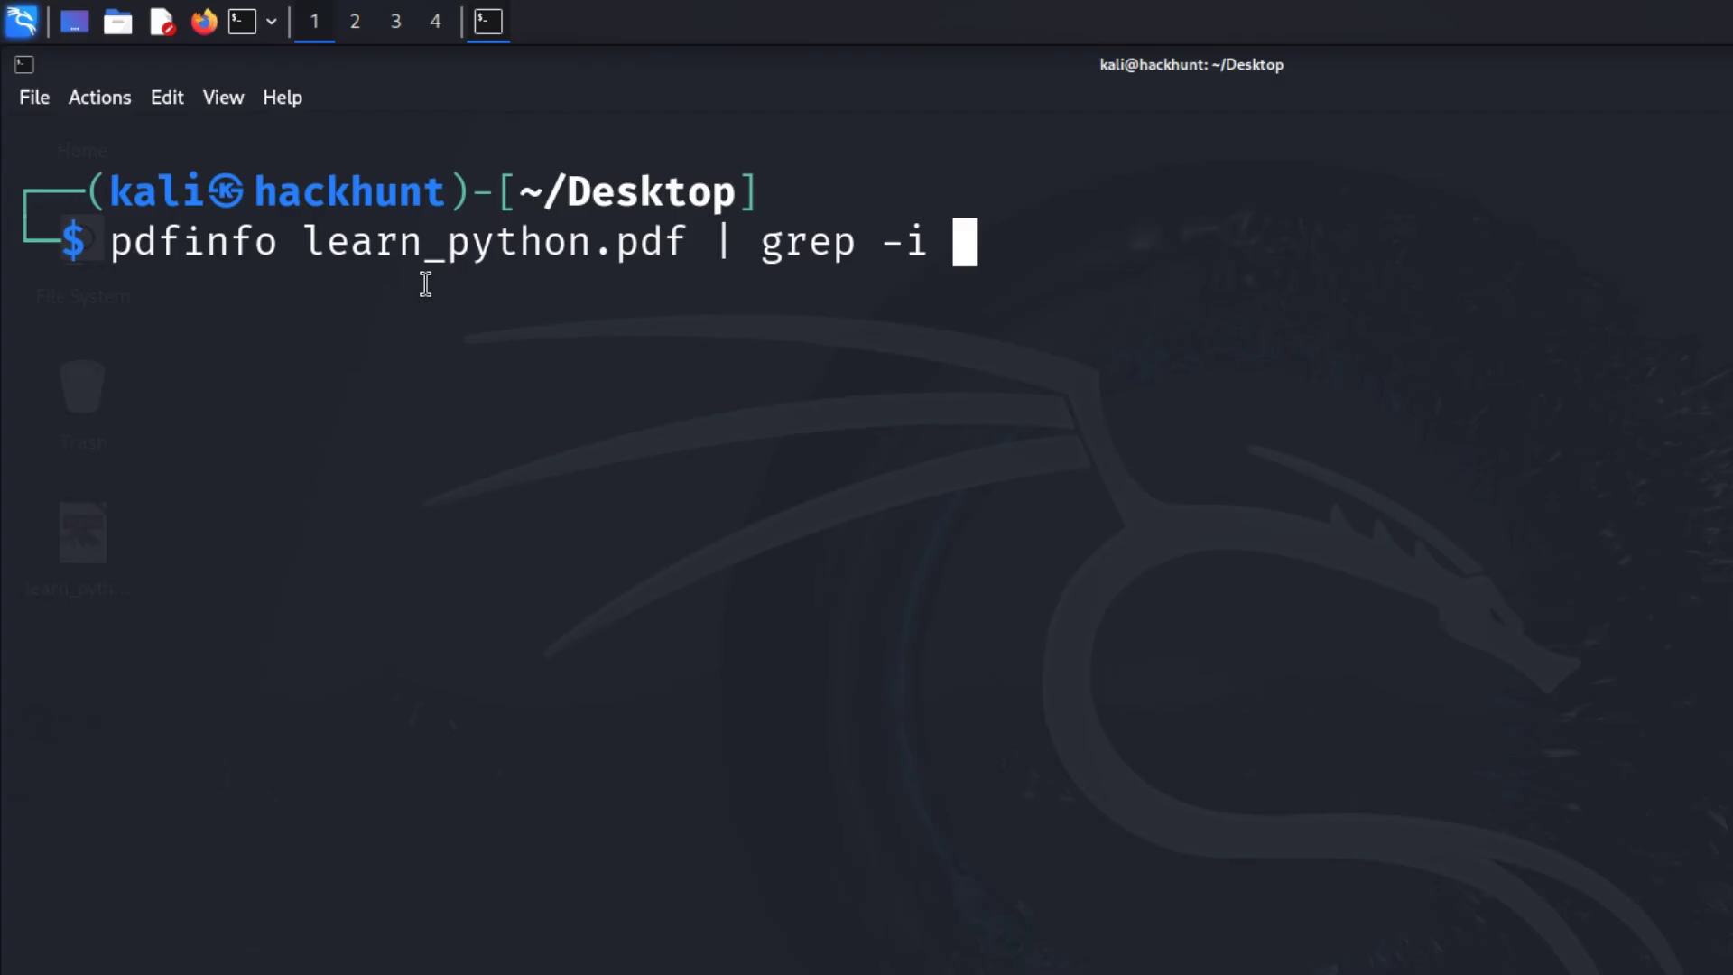
text(author)
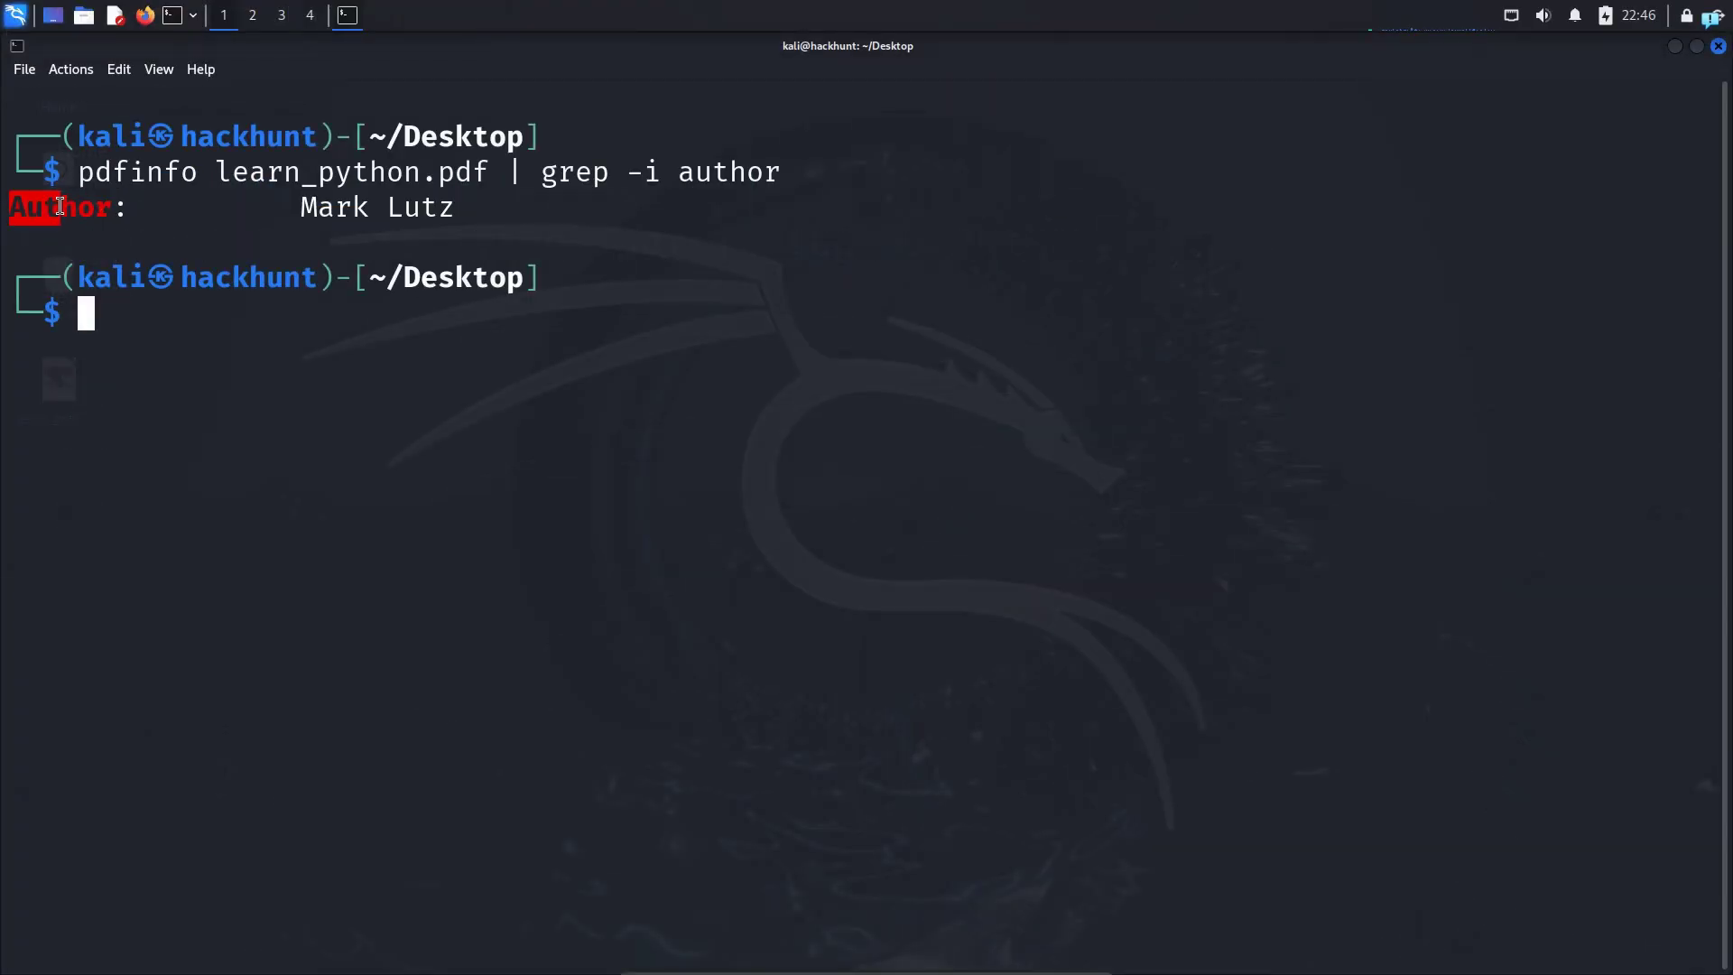
drag(56, 208, 509, 208)
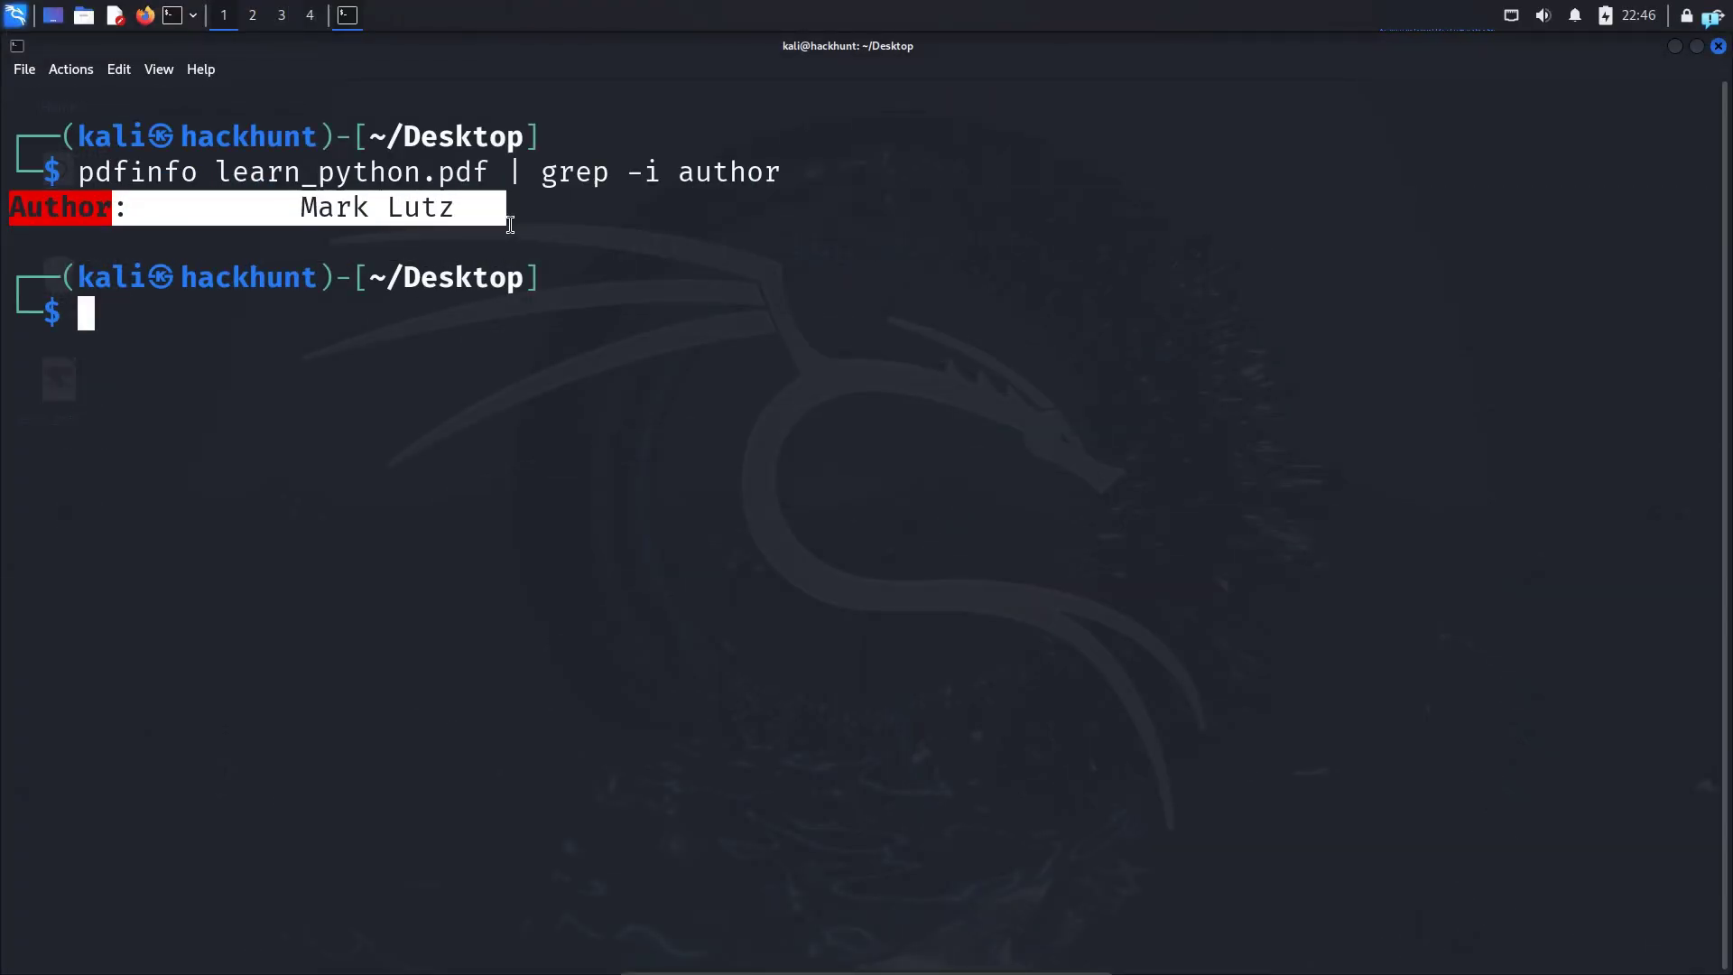